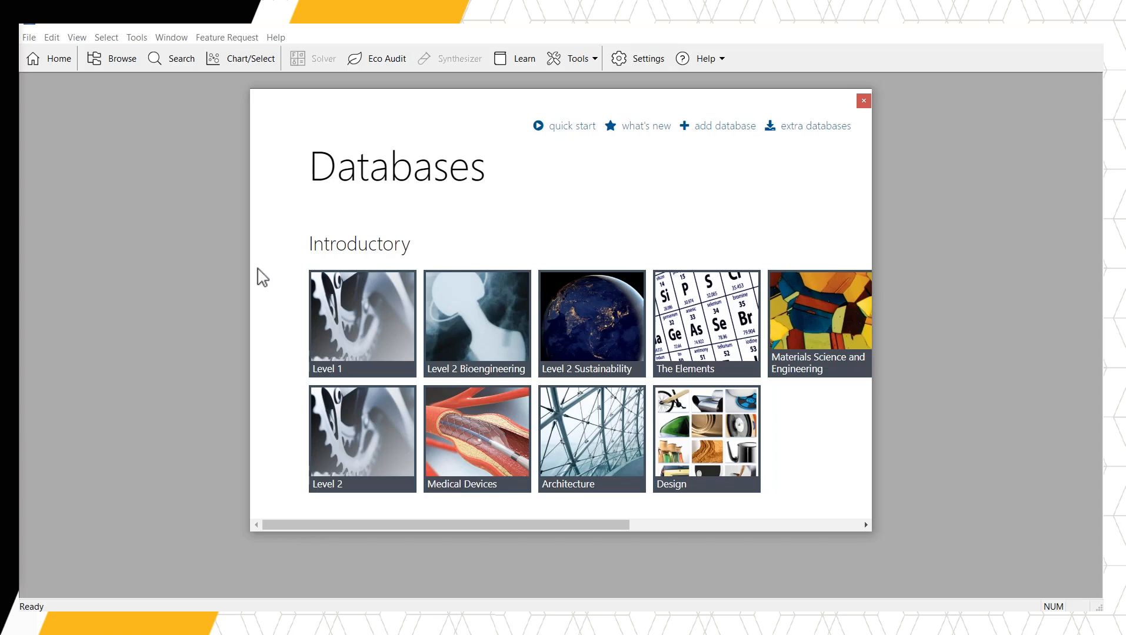
- Open the Level 1 database from the Databases start window
{"action": "left_click", "coordinate": [362, 323]}
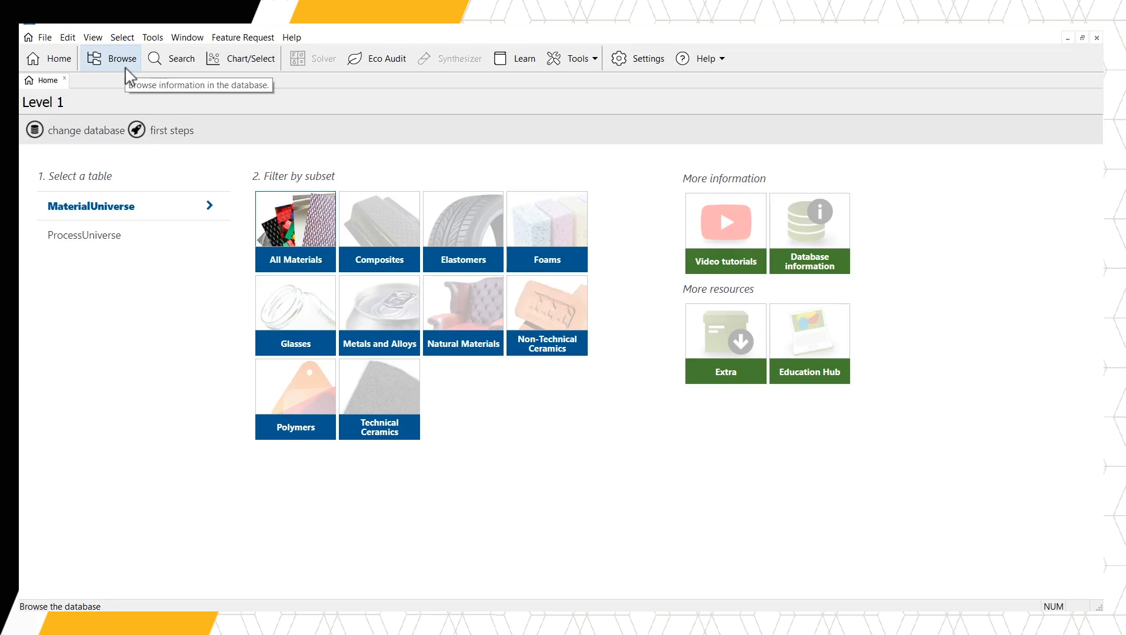
- Browse the Level 1 MaterialUniverse tree and open the Metals and alloys datasheet
{"action": "left_click", "coordinate": [111, 59]}
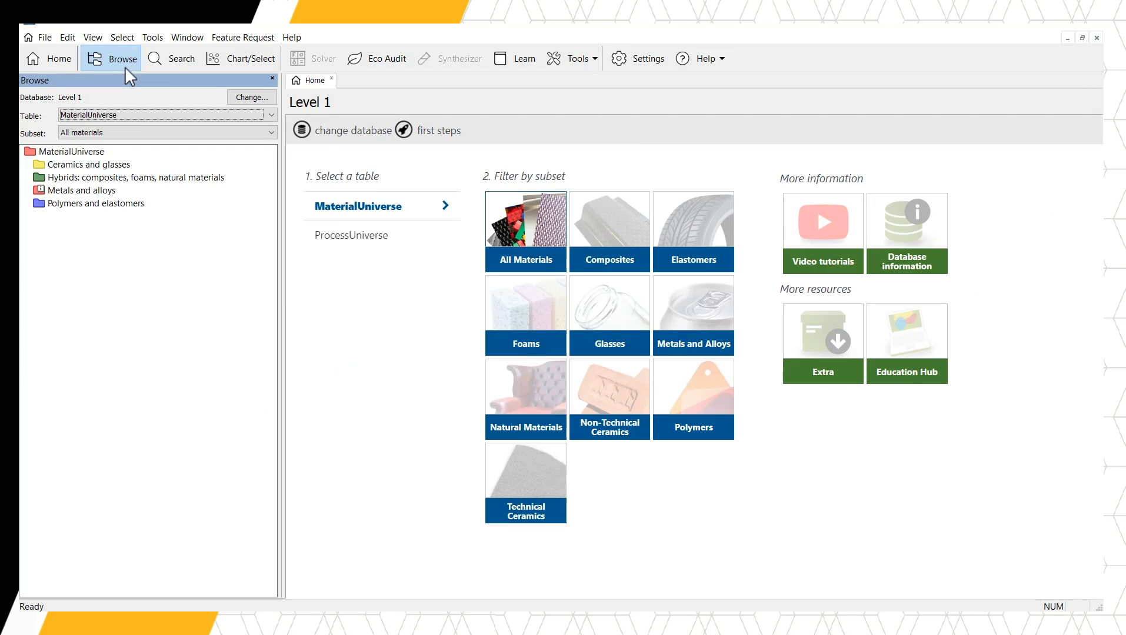
{"action": "mouse_move", "coordinate": [149, 91]}
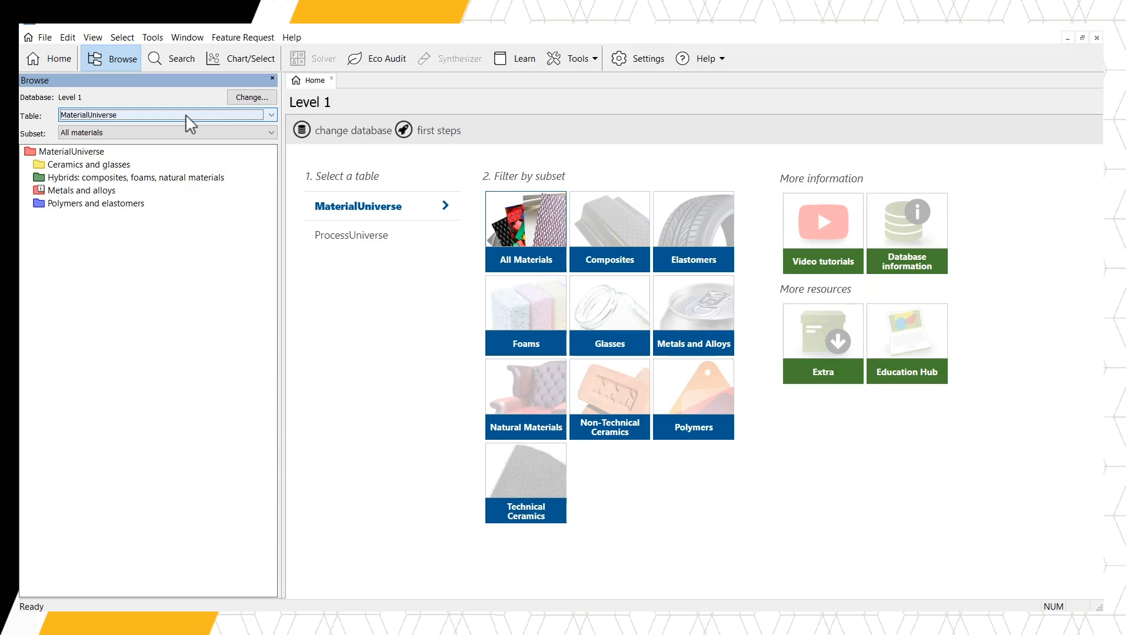
{"action": "left_click", "coordinate": [81, 190]}
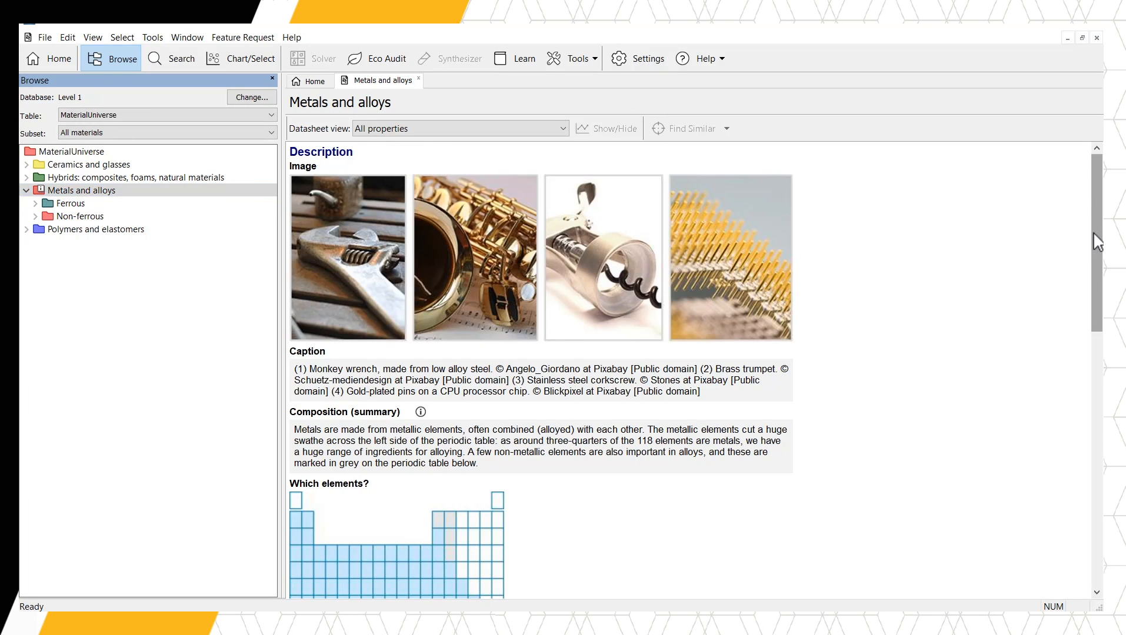
- Read down the Metals and alloys datasheet to reach the Non-ferrous alloys list
{"action": "scroll", "scroll_direction": "down", "scroll_amount": 3}
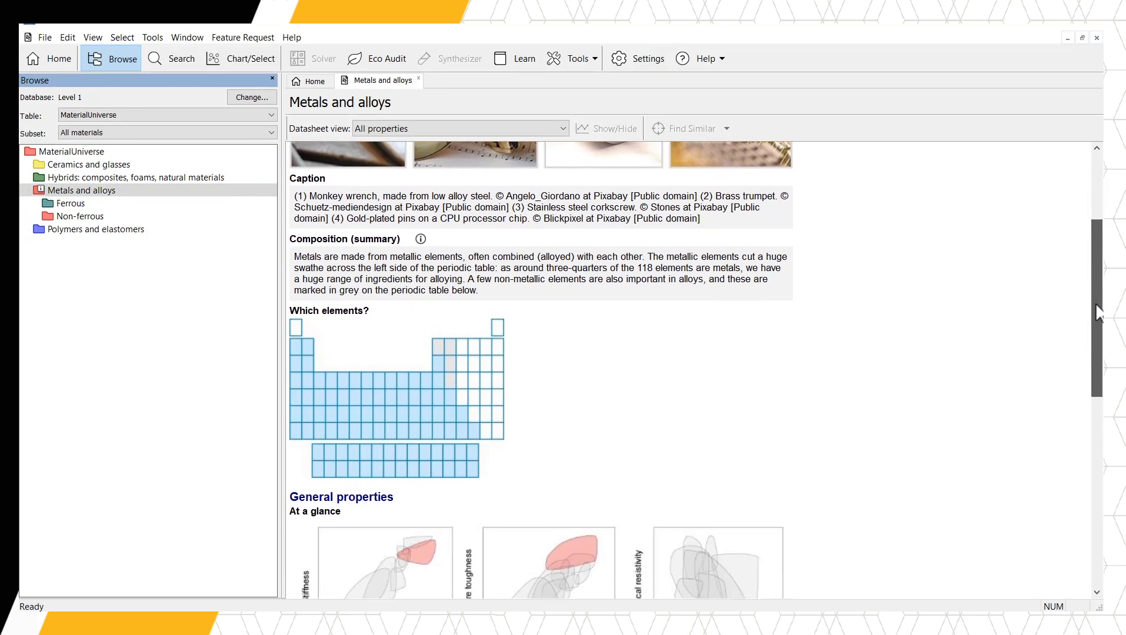
{"action": "scroll", "scroll_direction": "down", "scroll_amount": 3}
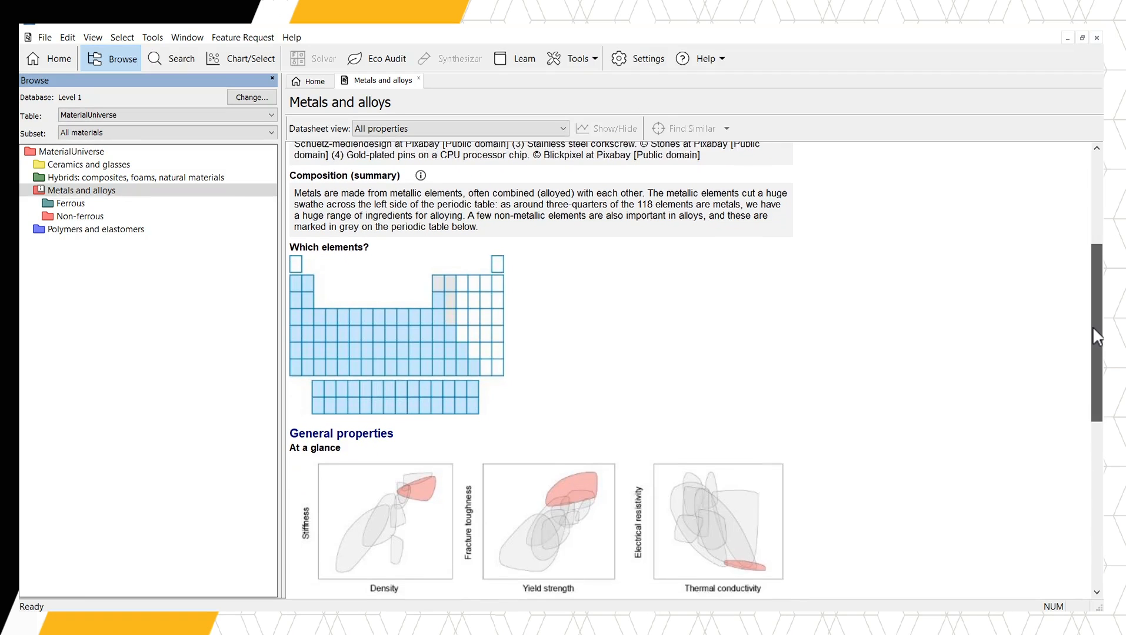
{"action": "scroll", "scroll_direction": "down", "scroll_amount": 3}
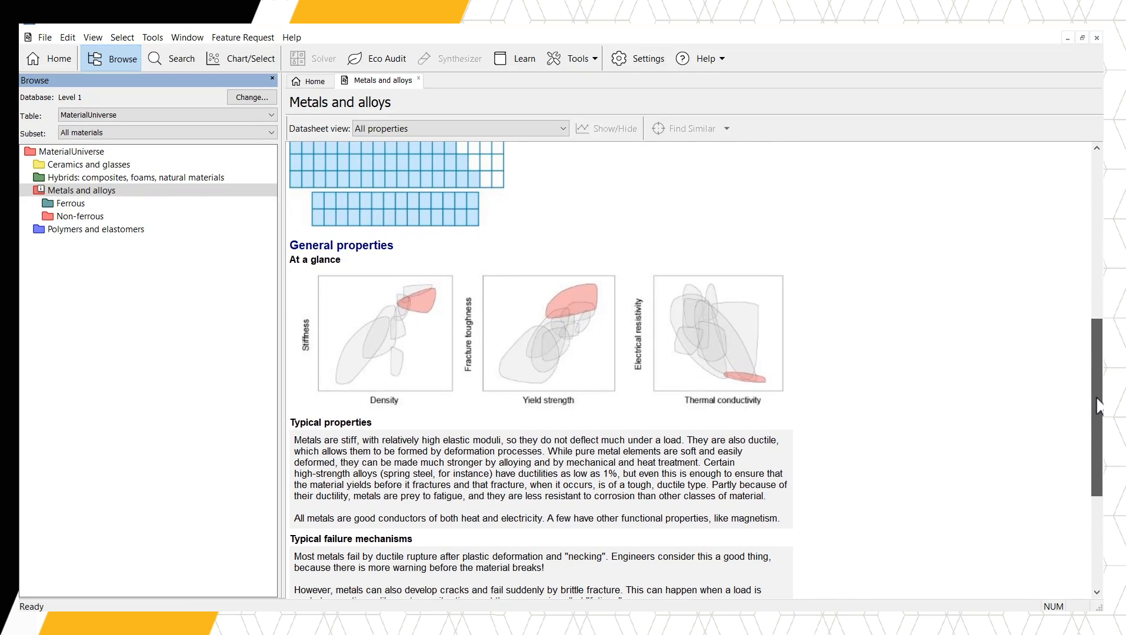
{"action": "scroll", "scroll_direction": "down", "scroll_amount": 3}
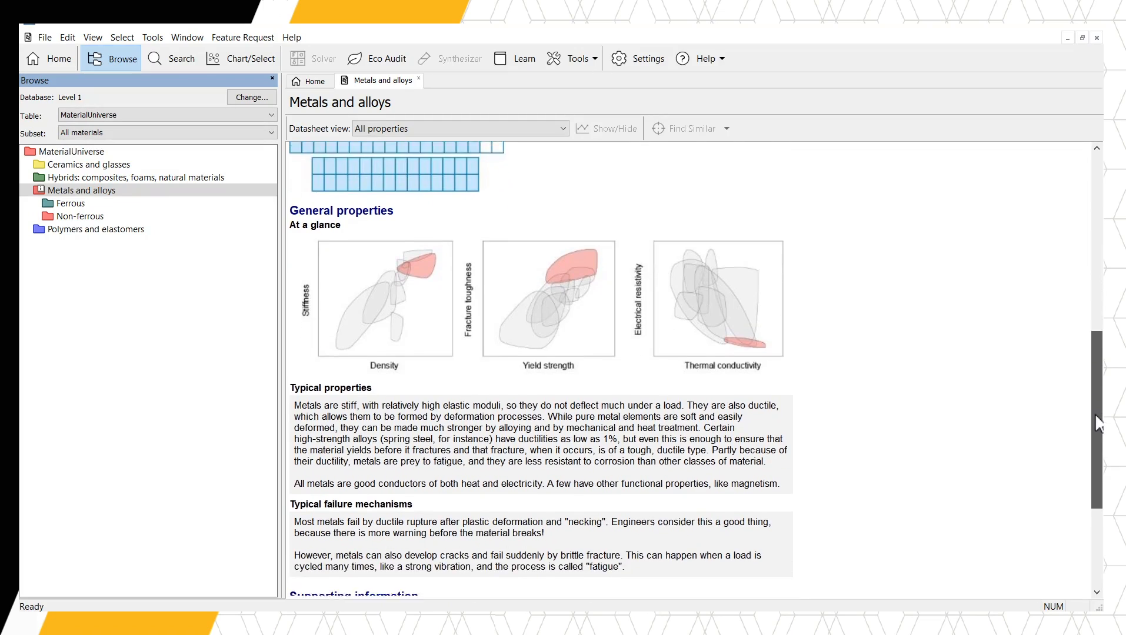
{"action": "scroll", "scroll_direction": "down", "scroll_amount": 3}
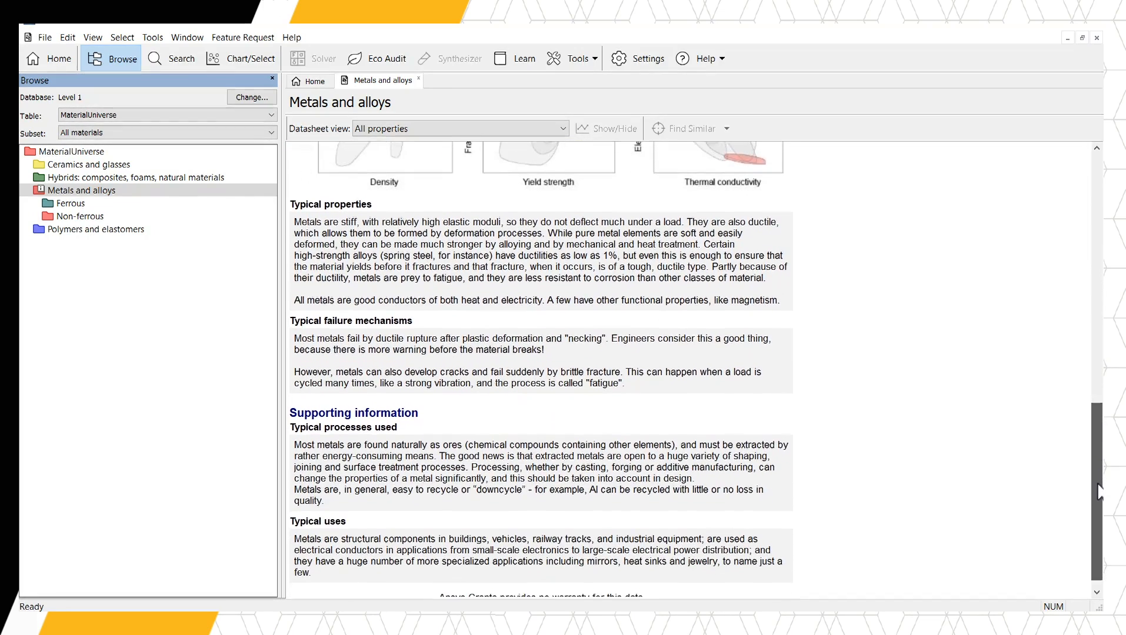
{"action": "scroll", "scroll_direction": "down", "scroll_amount": 3}
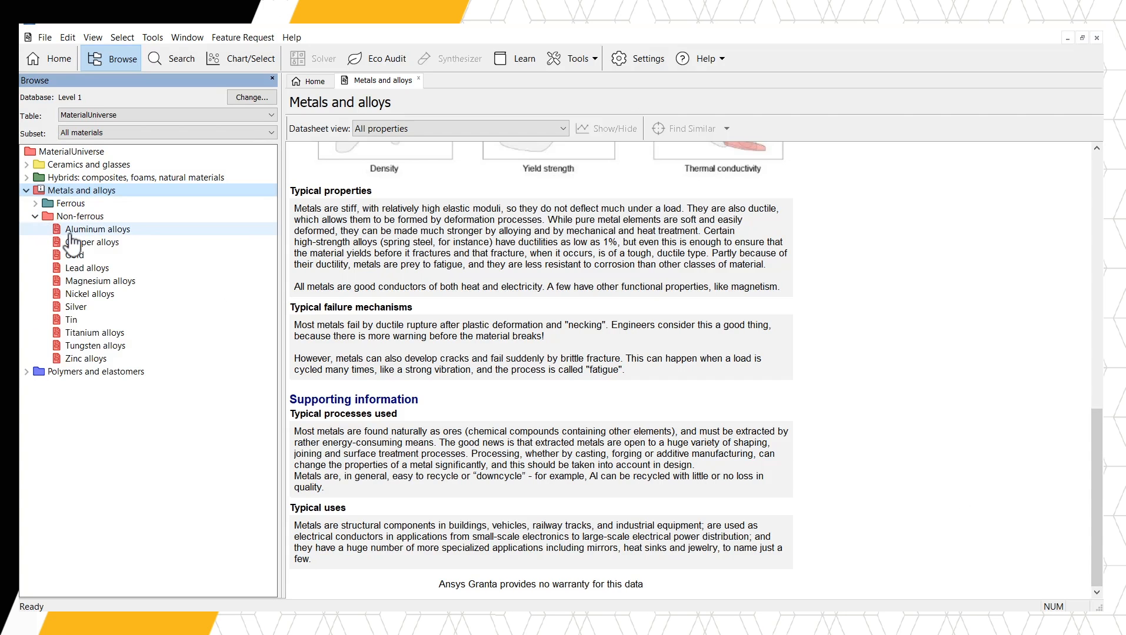
- Open the Aluminum alloys datasheet and scroll to its mechanical, thermal and eco properties
{"action": "double_click", "coordinate": [97, 229]}
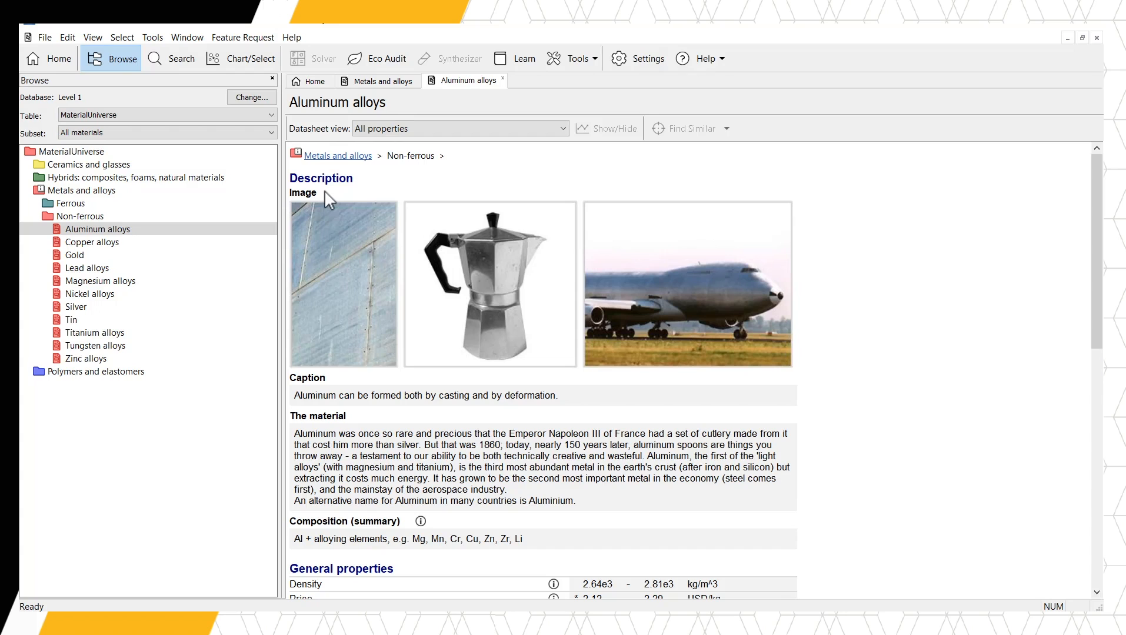
{"action": "mouse_move", "coordinate": [319, 218]}
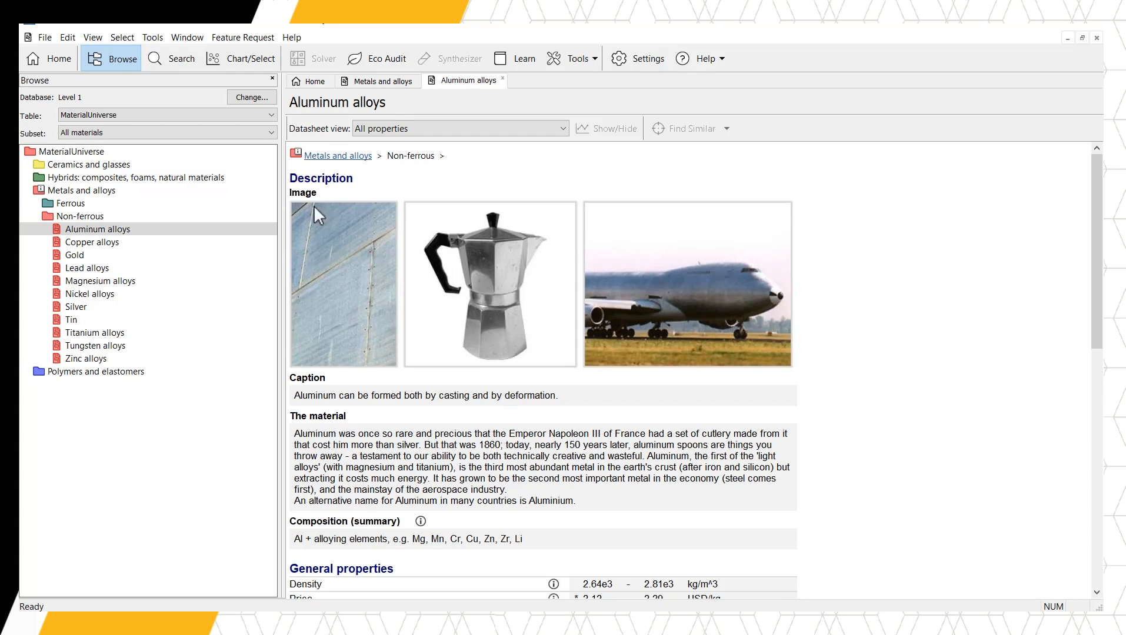
{"action": "mouse_move", "coordinate": [295, 426]}
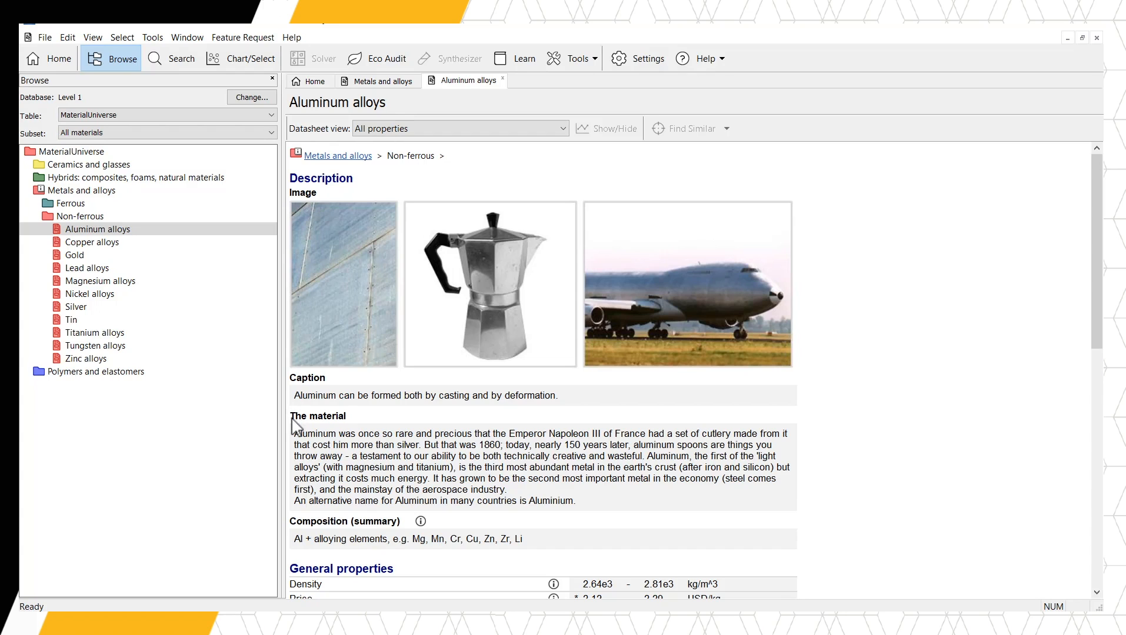
{"action": "mouse_move", "coordinate": [294, 538]}
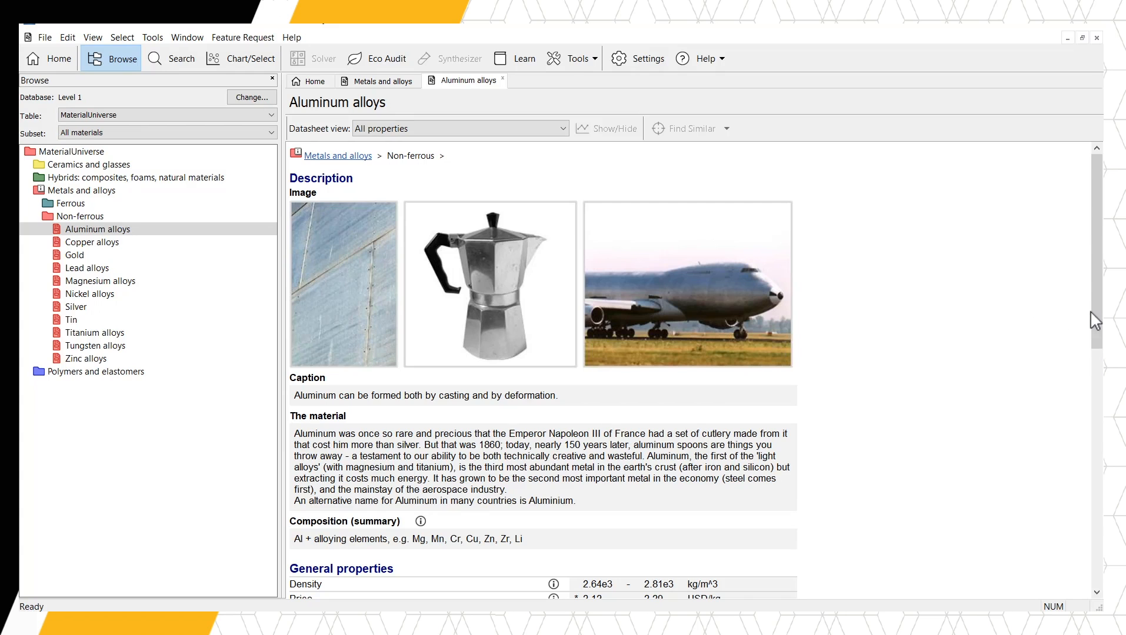
{"action": "scroll", "scroll_direction": "down", "scroll_amount": 3}
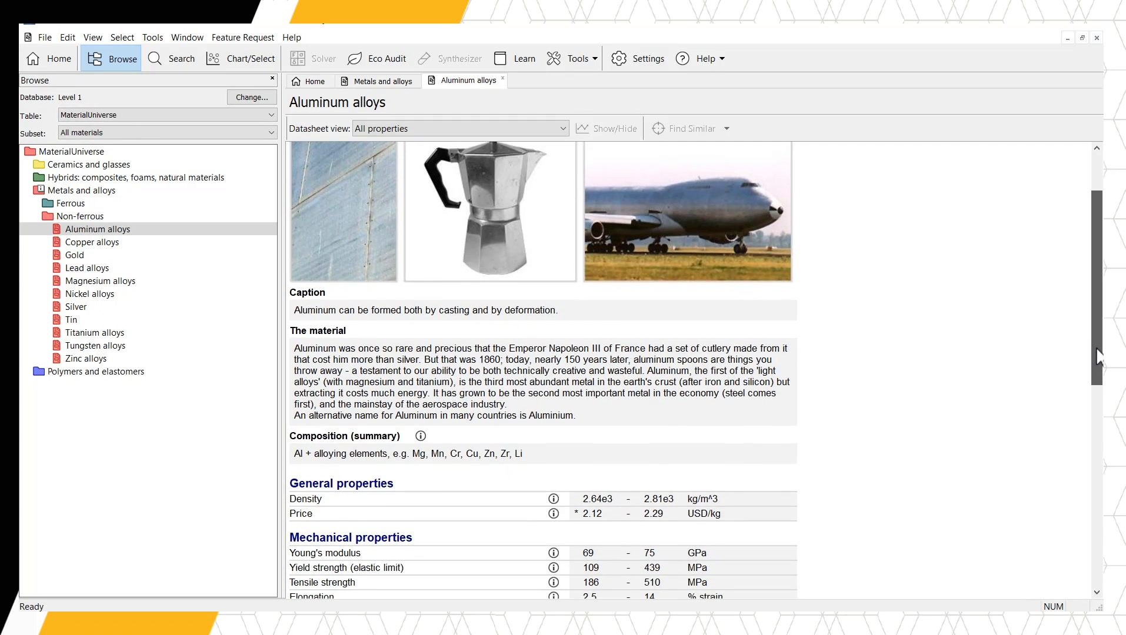
{"action": "scroll", "scroll_direction": "down", "scroll_amount": 3}
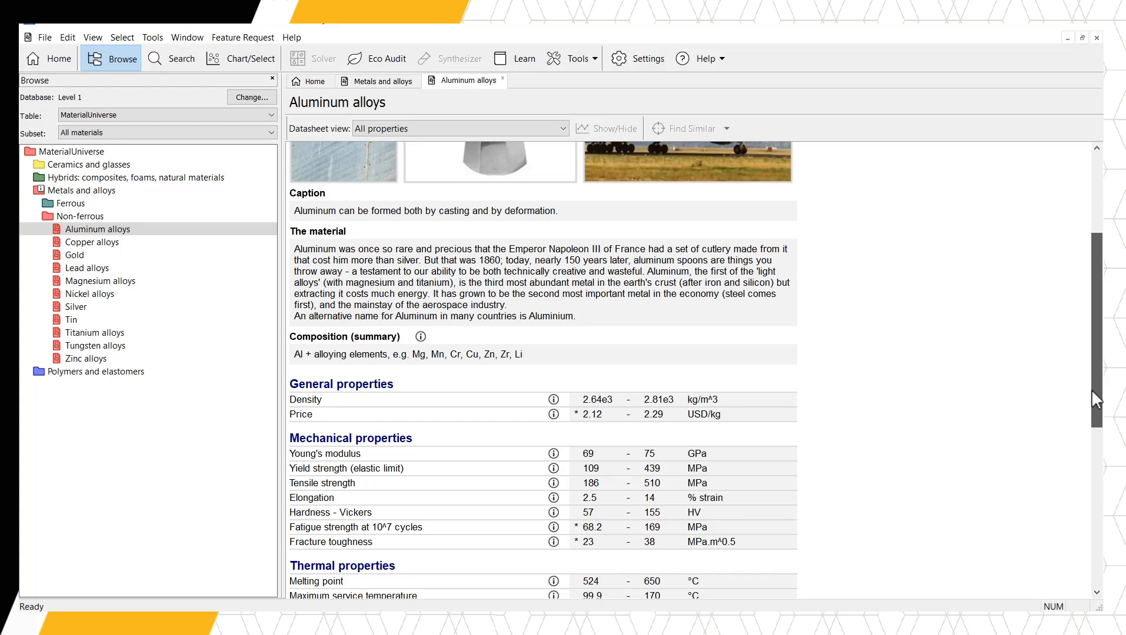
{"action": "scroll", "scroll_direction": "down", "scroll_amount": 3}
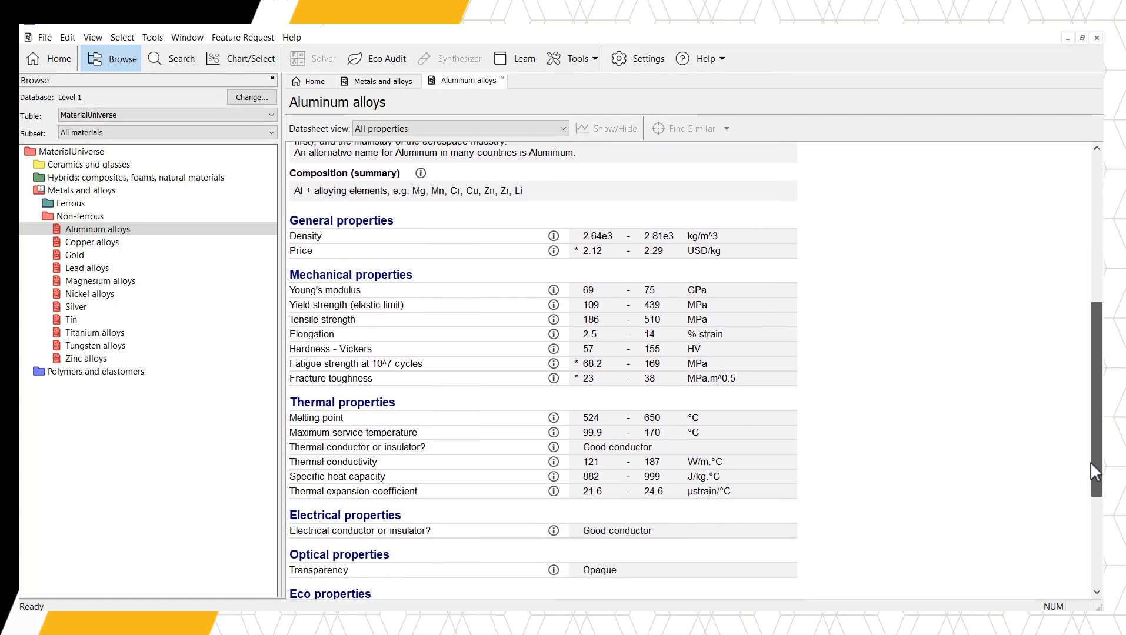
{"action": "scroll", "scroll_direction": "down", "scroll_amount": 3}
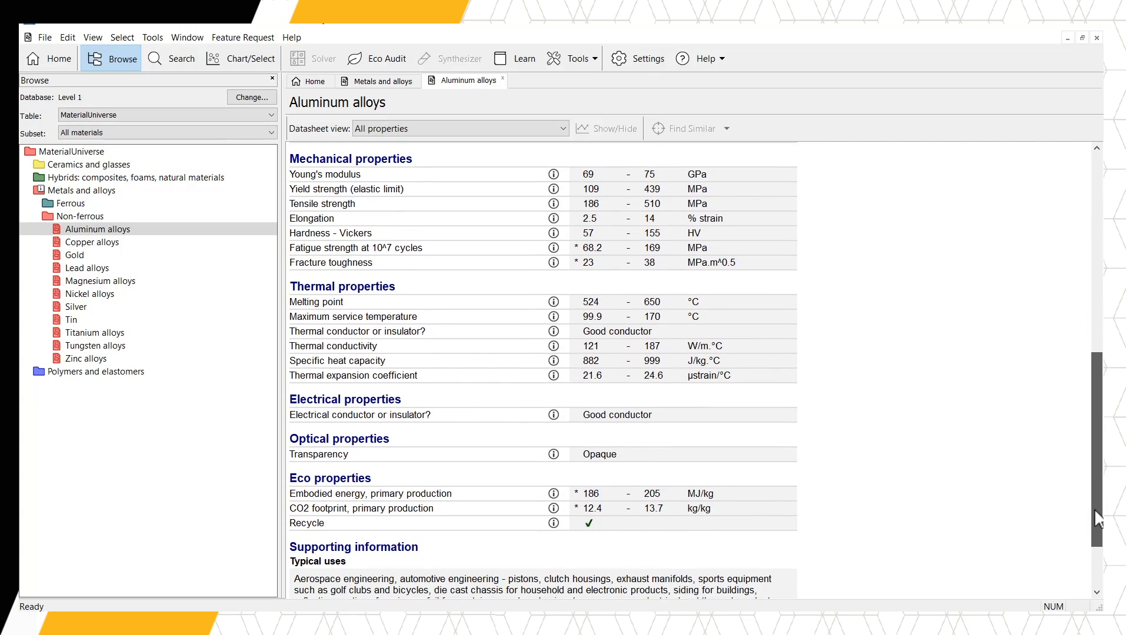
{"action": "mouse_move", "coordinate": [810, 197]}
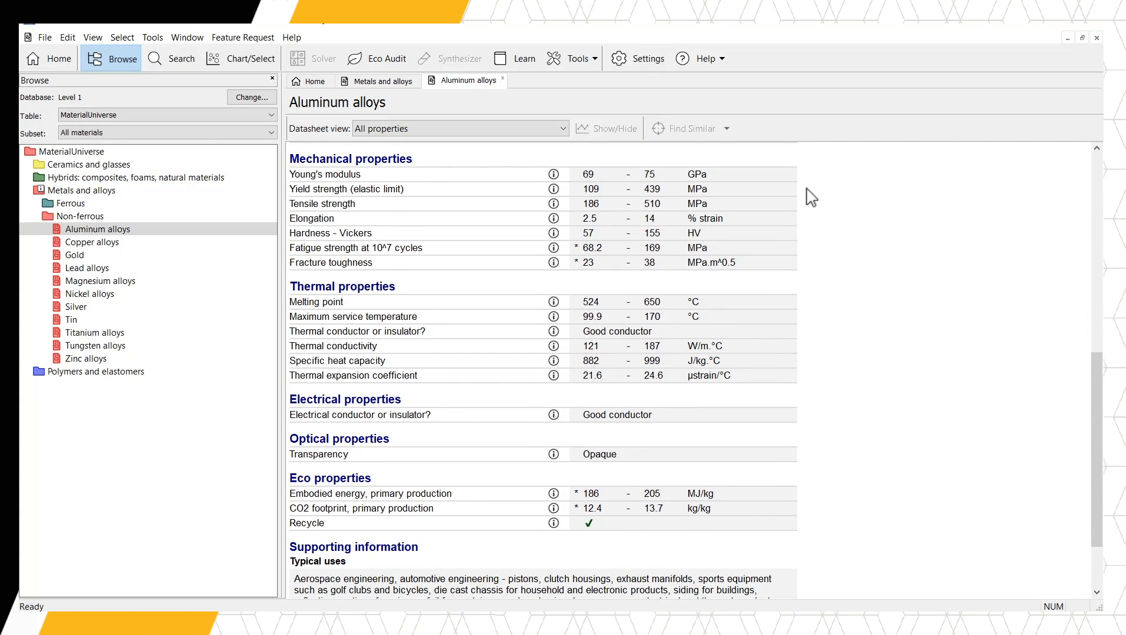
{"action": "mouse_move", "coordinate": [804, 172]}
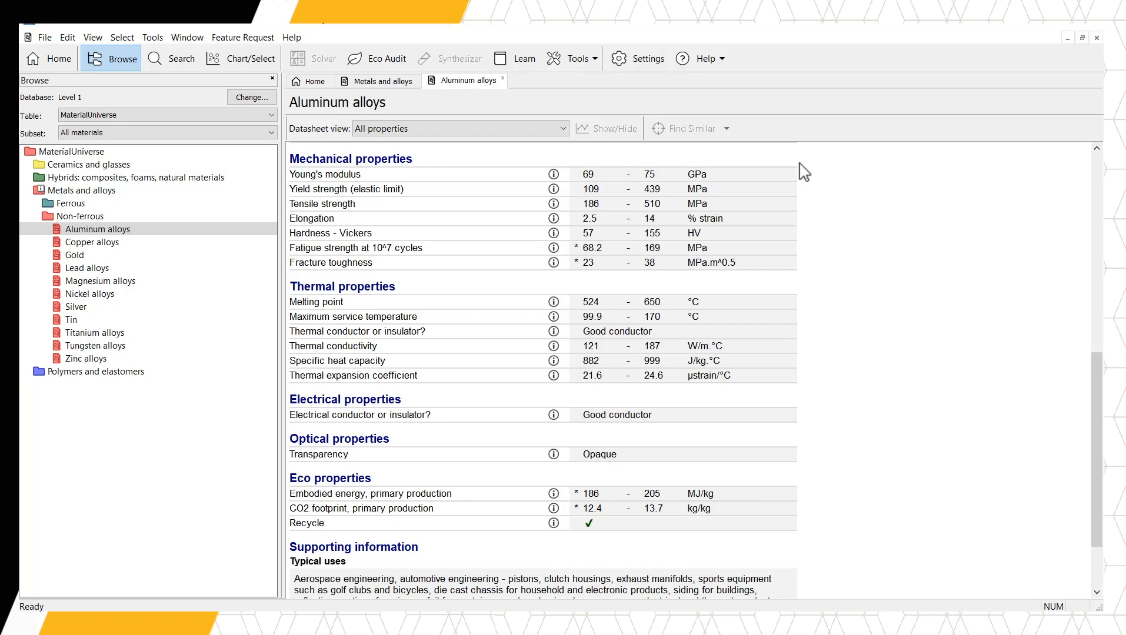
{"action": "mouse_move", "coordinate": [624, 194]}
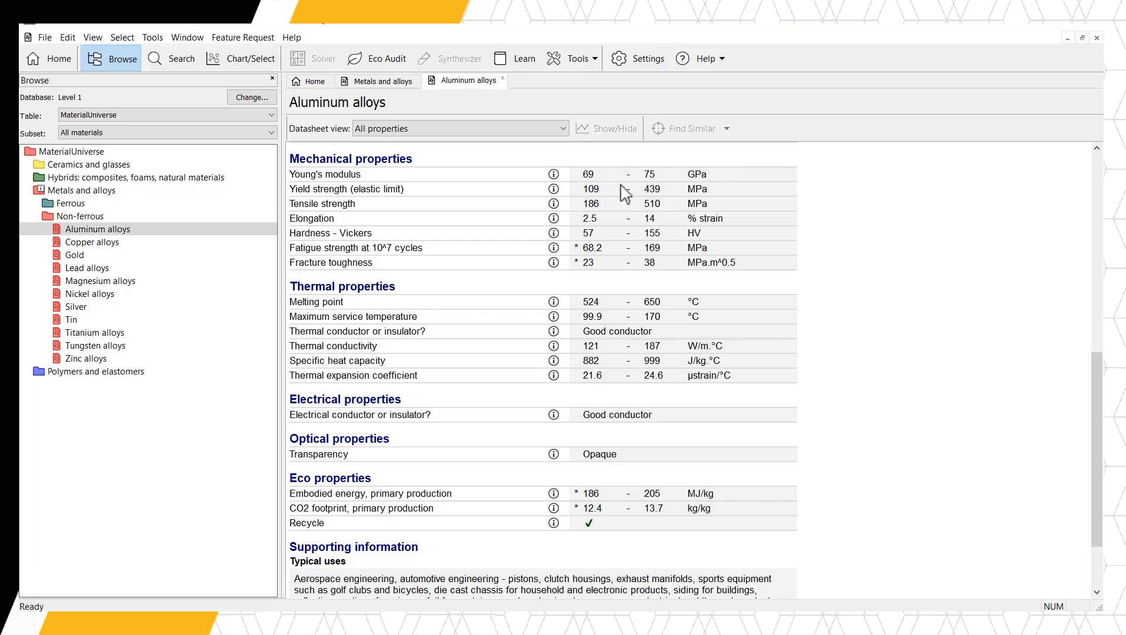
{"action": "mouse_move", "coordinate": [608, 202]}
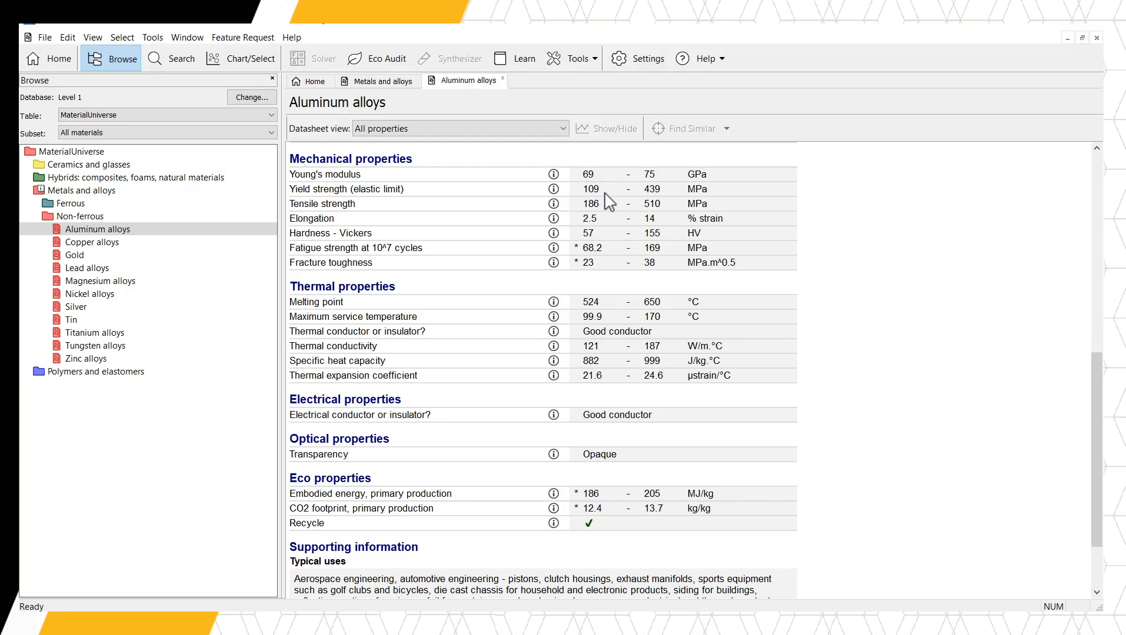
{"action": "mouse_move", "coordinate": [637, 203]}
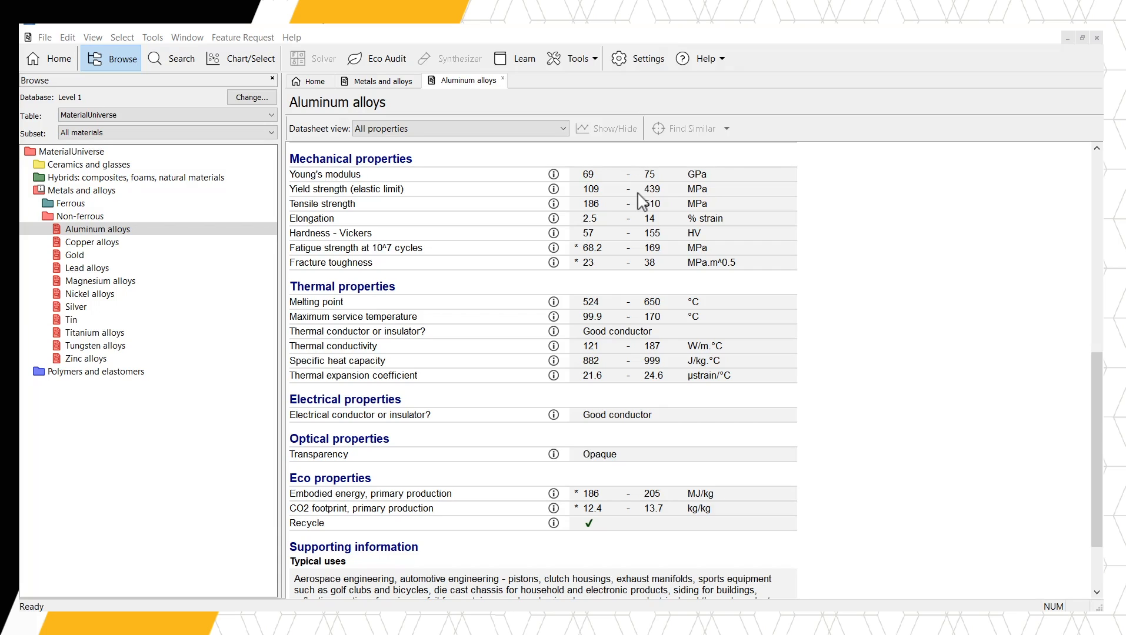
{"action": "mouse_move", "coordinate": [567, 177]}
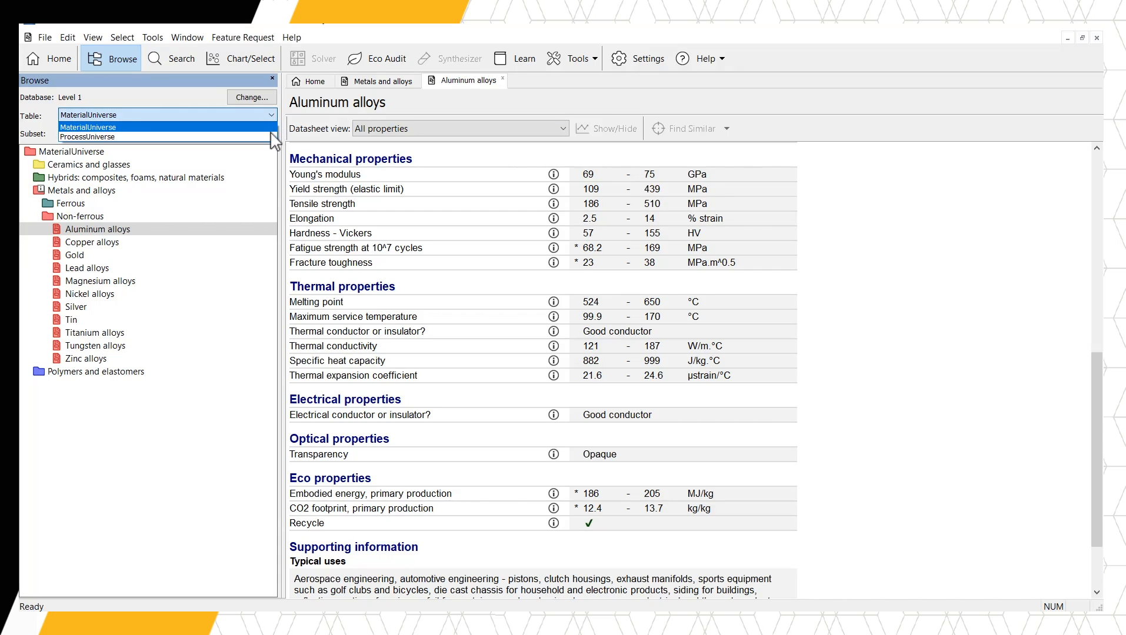
- Switch to ProcessUniverse, open Shaping, and expand Molding to list its processes
{"action": "left_click", "coordinate": [86, 136]}
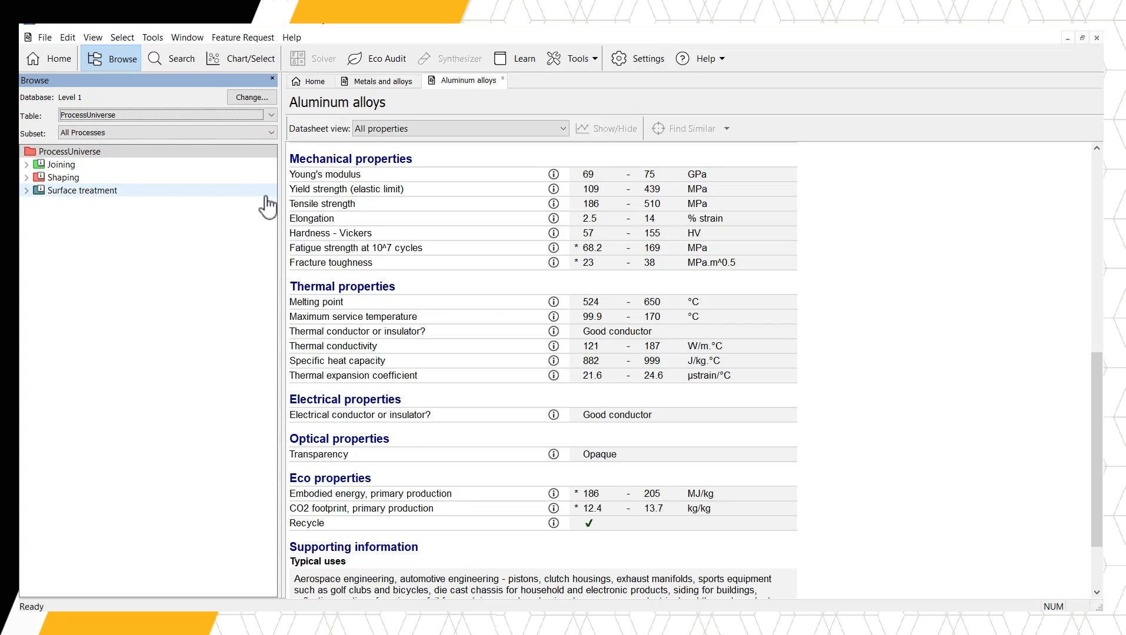
{"action": "mouse_move", "coordinate": [123, 205]}
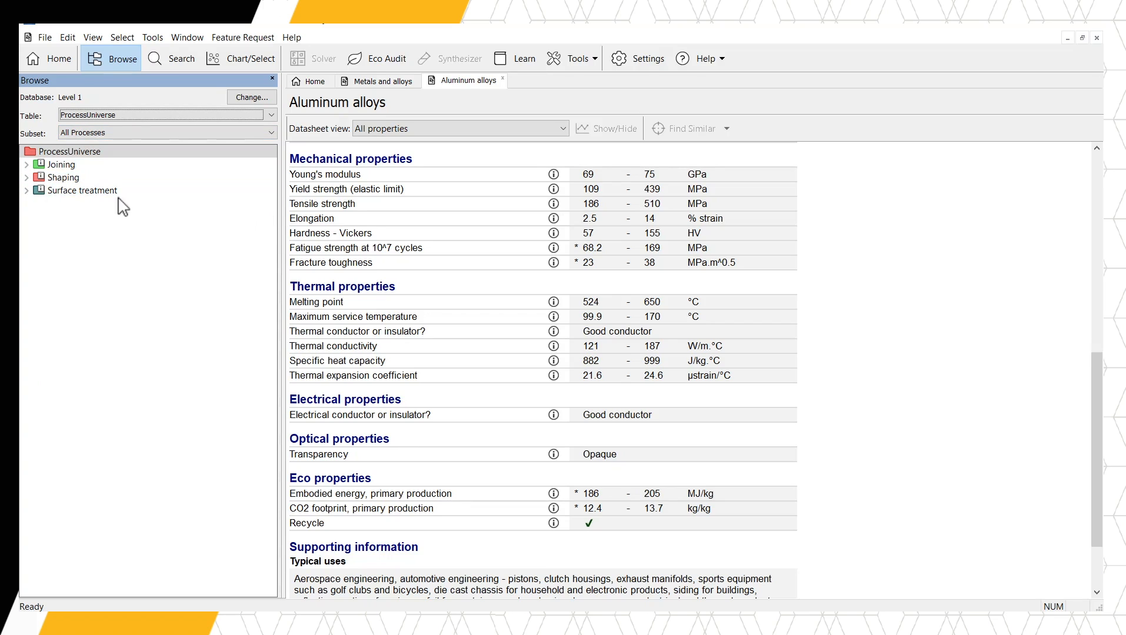
{"action": "left_click", "coordinate": [63, 177]}
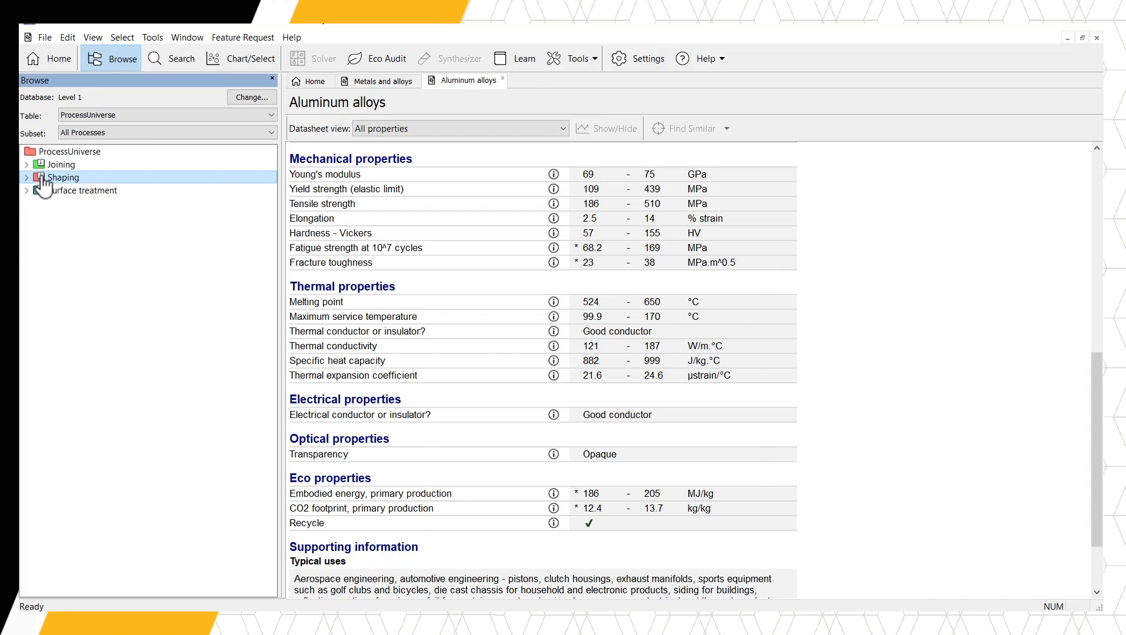
{"action": "left_click", "coordinate": [64, 177]}
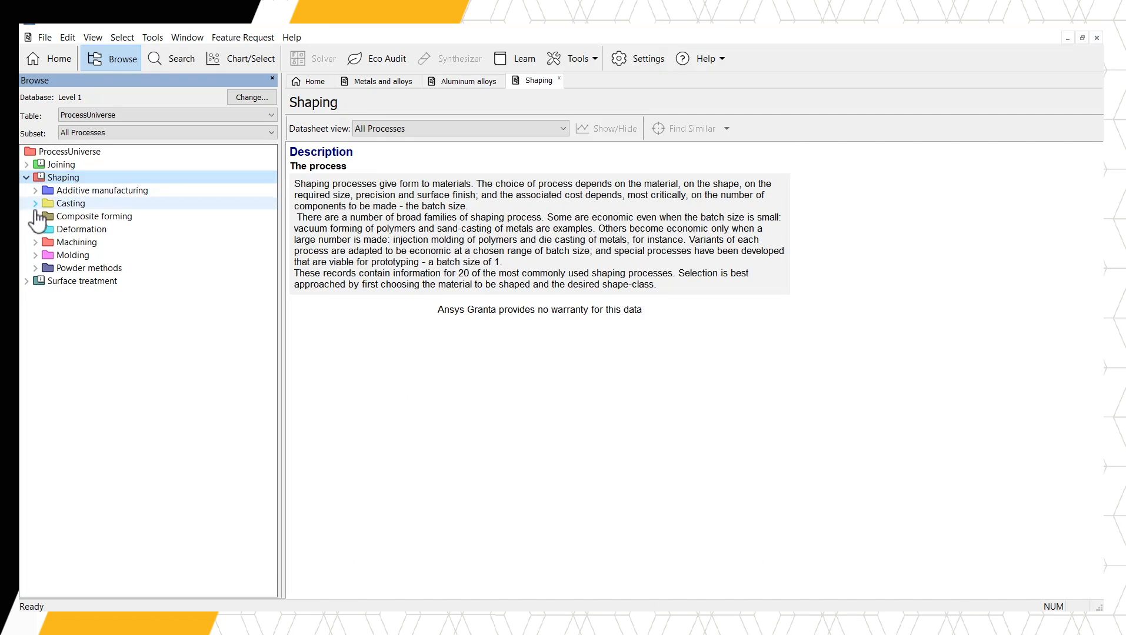
{"action": "left_click", "coordinate": [35, 255]}
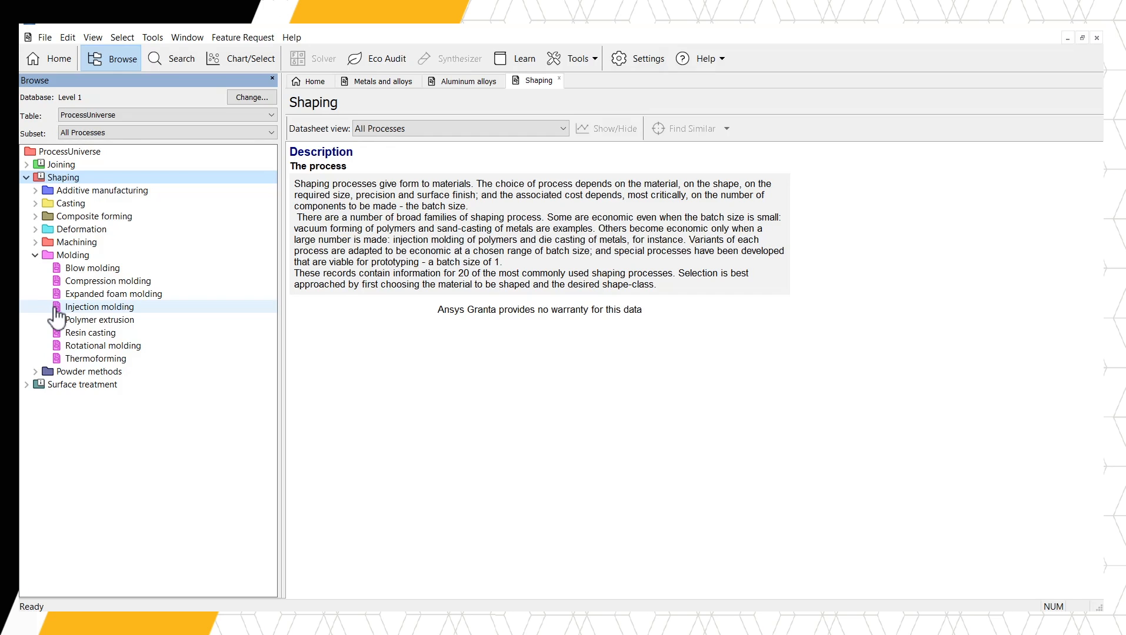
- Open the Injection molding datasheet and read through its compatibility, cost and quality attributes
{"action": "double_click", "coordinate": [99, 306]}
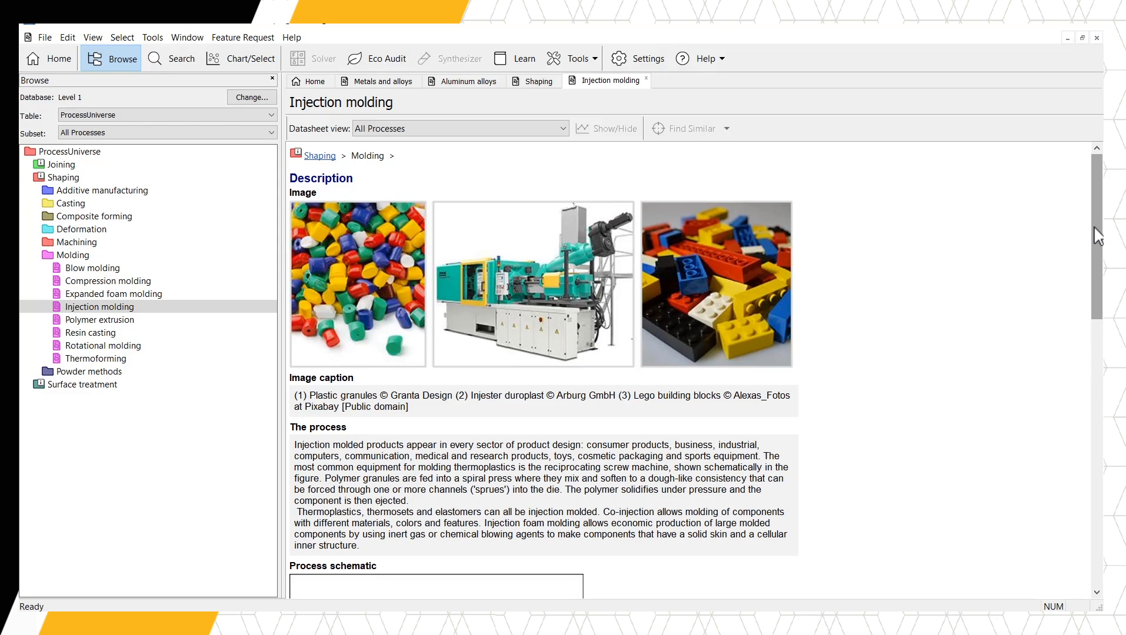
{"action": "scroll", "scroll_direction": "down", "scroll_amount": 3}
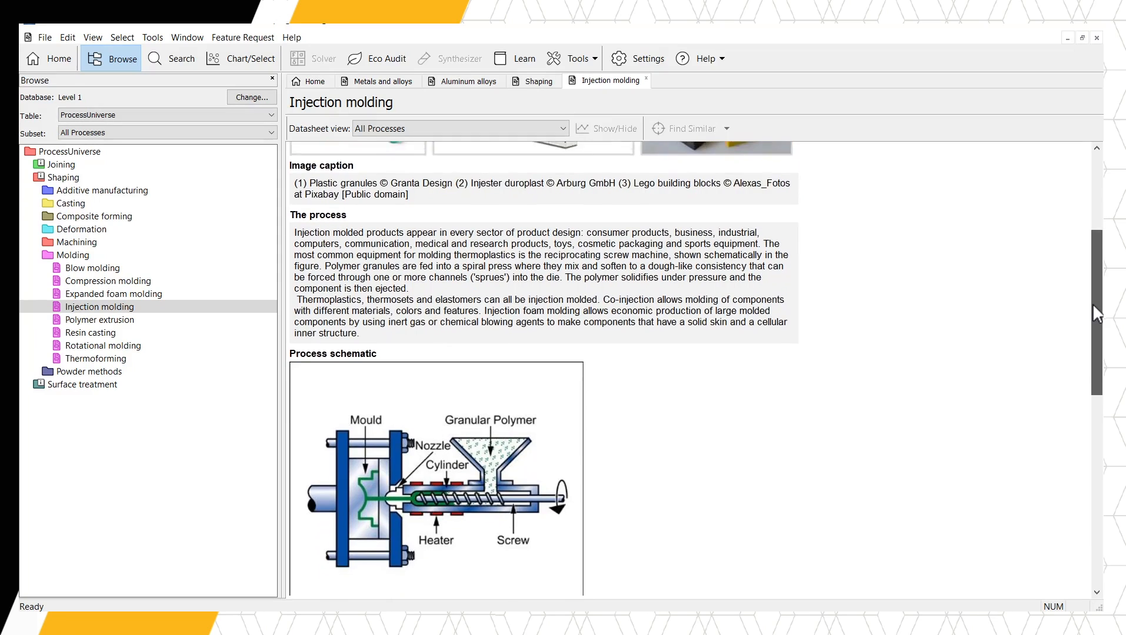
{"action": "scroll", "scroll_direction": "down", "scroll_amount": 3}
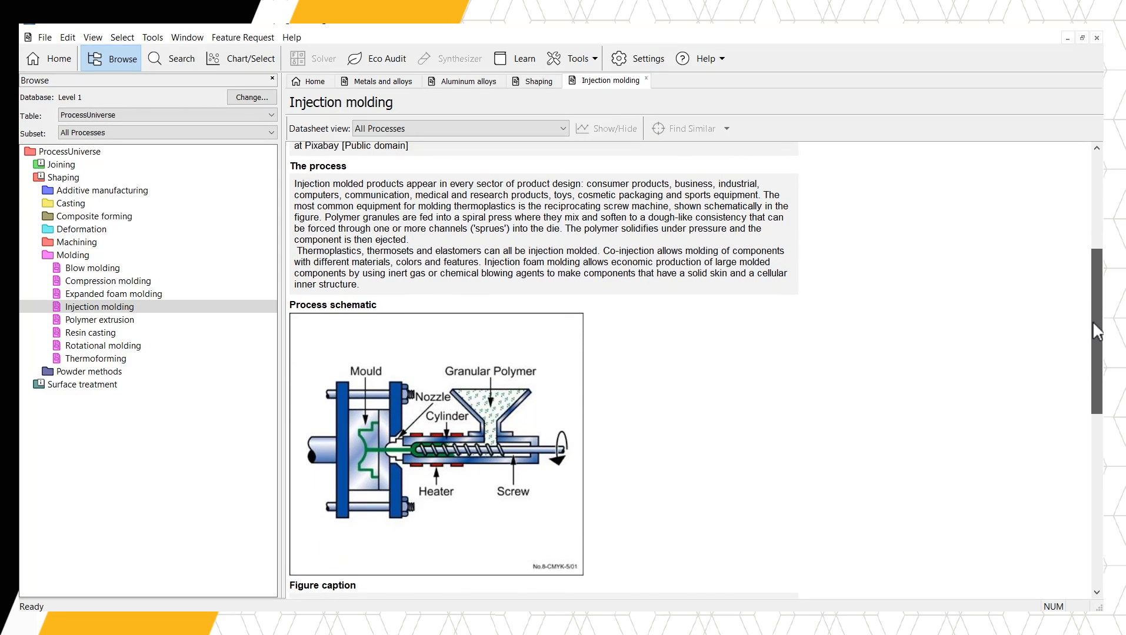
{"action": "scroll", "scroll_direction": "down", "scroll_amount": 3}
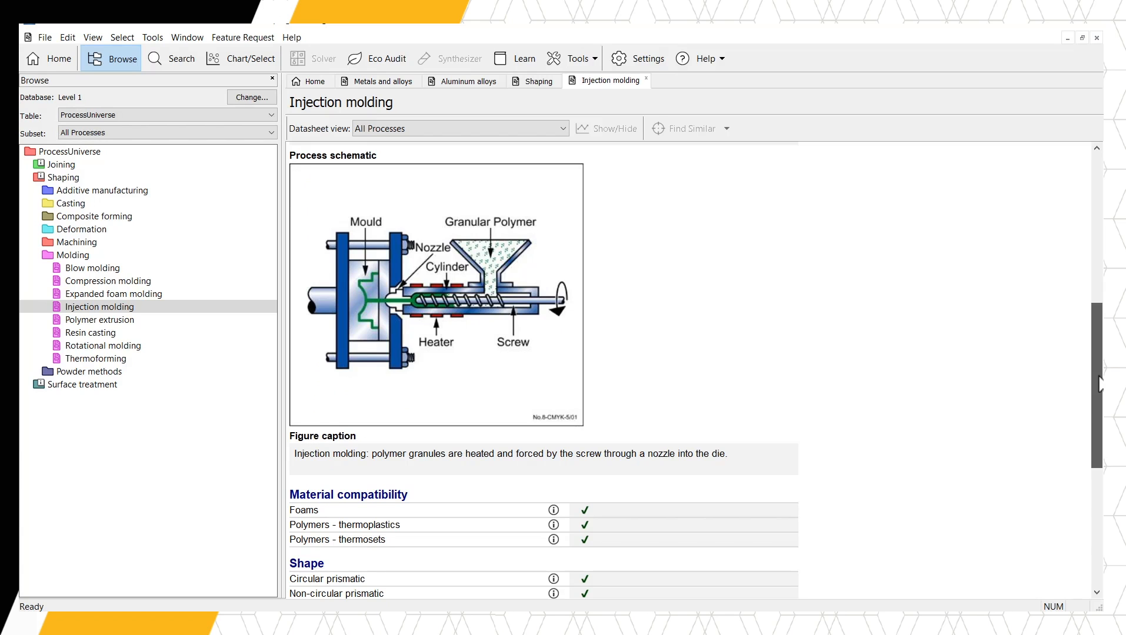
{"action": "scroll", "scroll_direction": "down", "scroll_amount": 3}
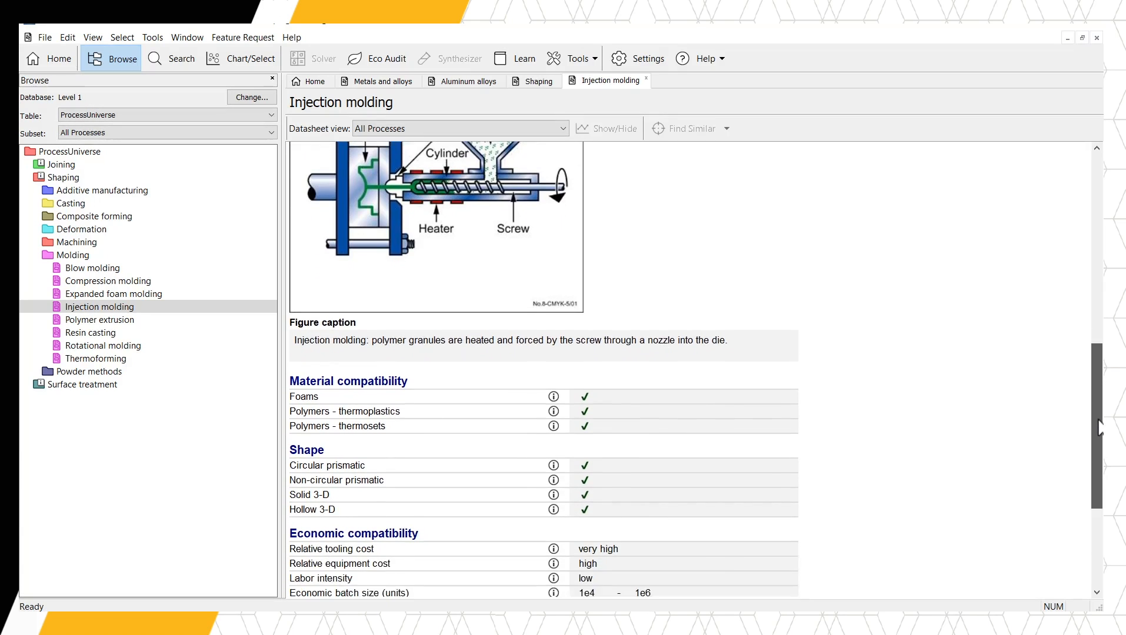
{"action": "scroll", "scroll_direction": "down", "scroll_amount": 3}
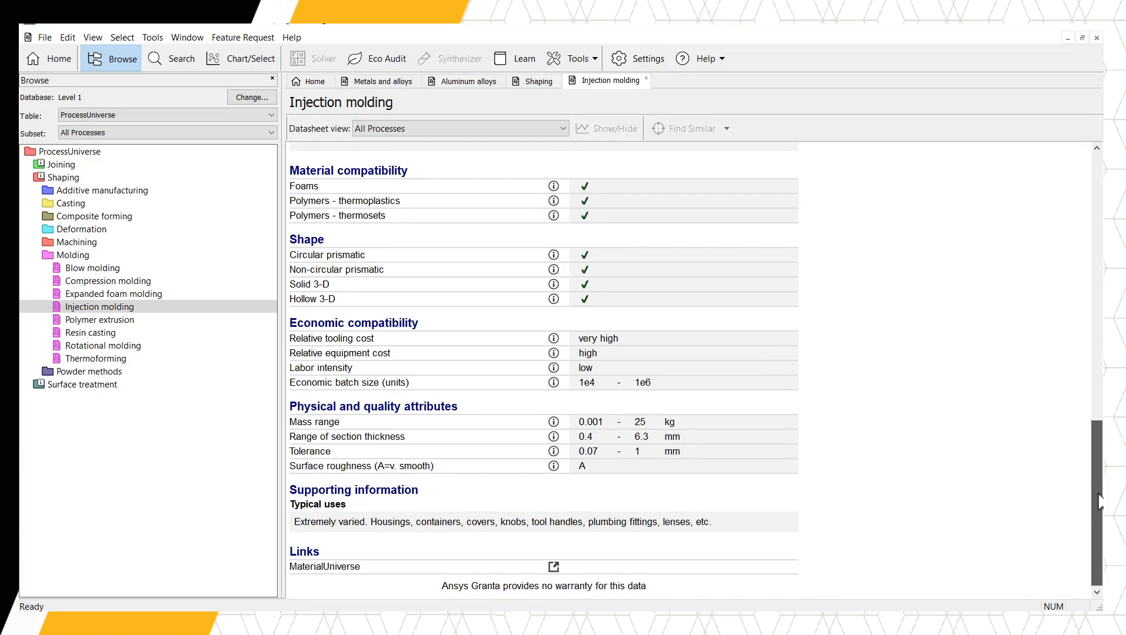
{"action": "mouse_move", "coordinate": [809, 271]}
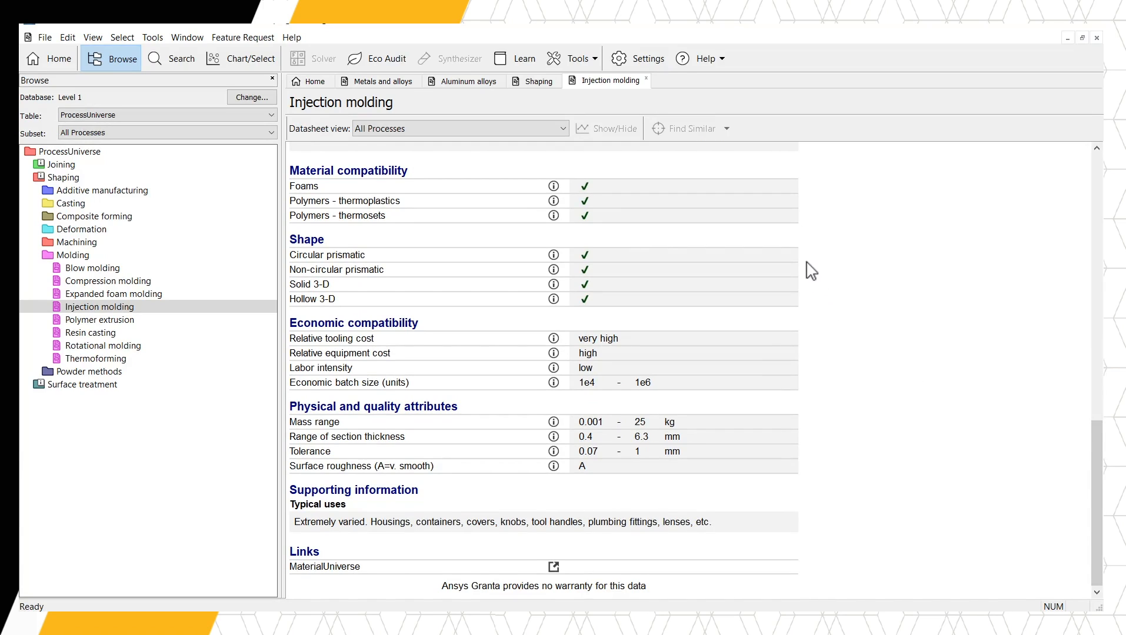
{"action": "mouse_move", "coordinate": [810, 358]}
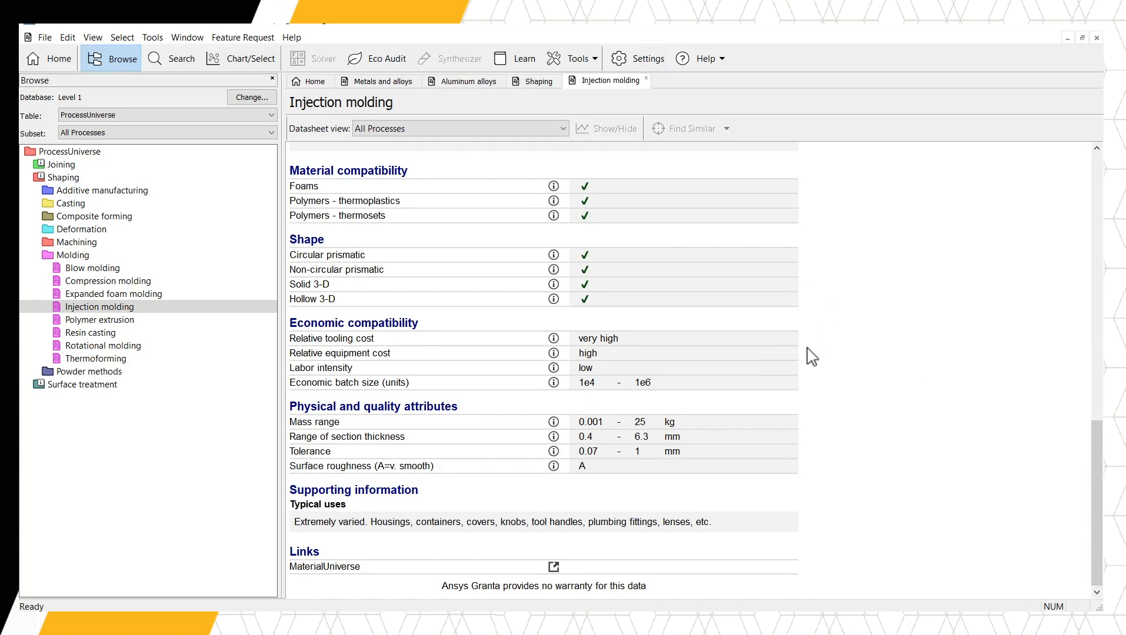
{"action": "mouse_move", "coordinate": [810, 436]}
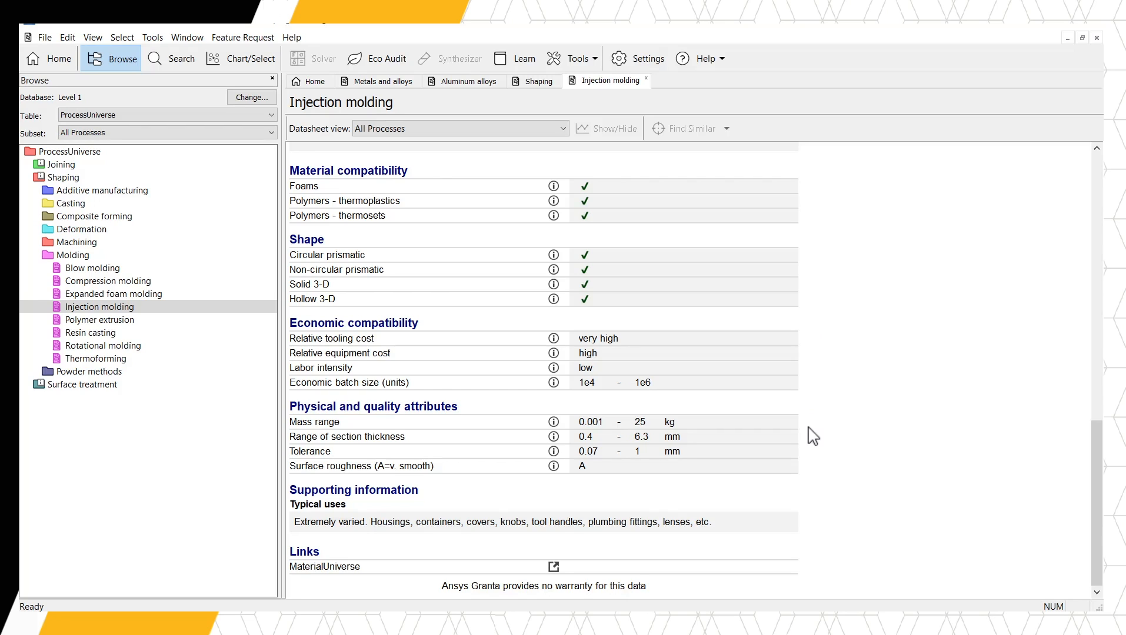
{"action": "mouse_move", "coordinate": [814, 517]}
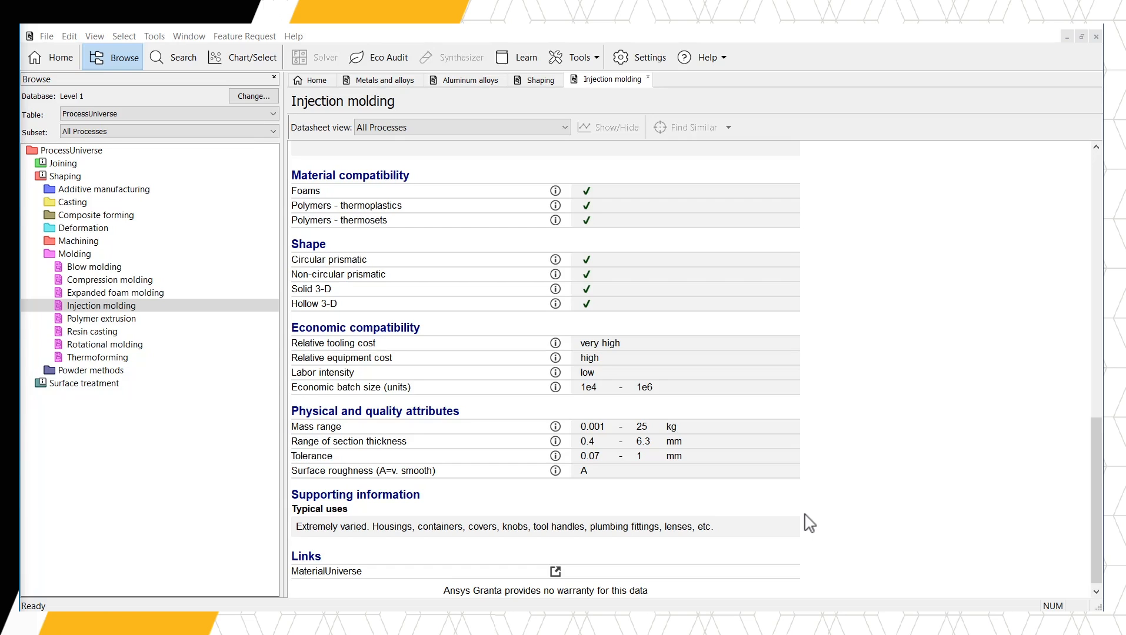
{"action": "mouse_move", "coordinate": [536, 214]}
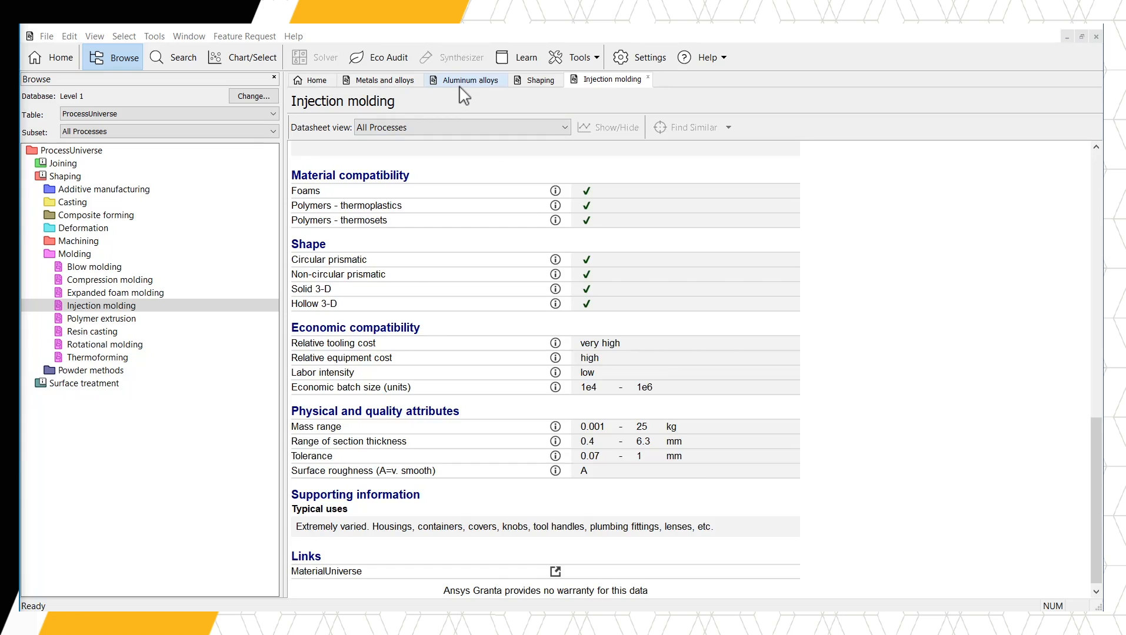
- Return to the Aluminum alloys tab and view its mechanical property values
{"action": "left_click", "coordinate": [465, 79]}
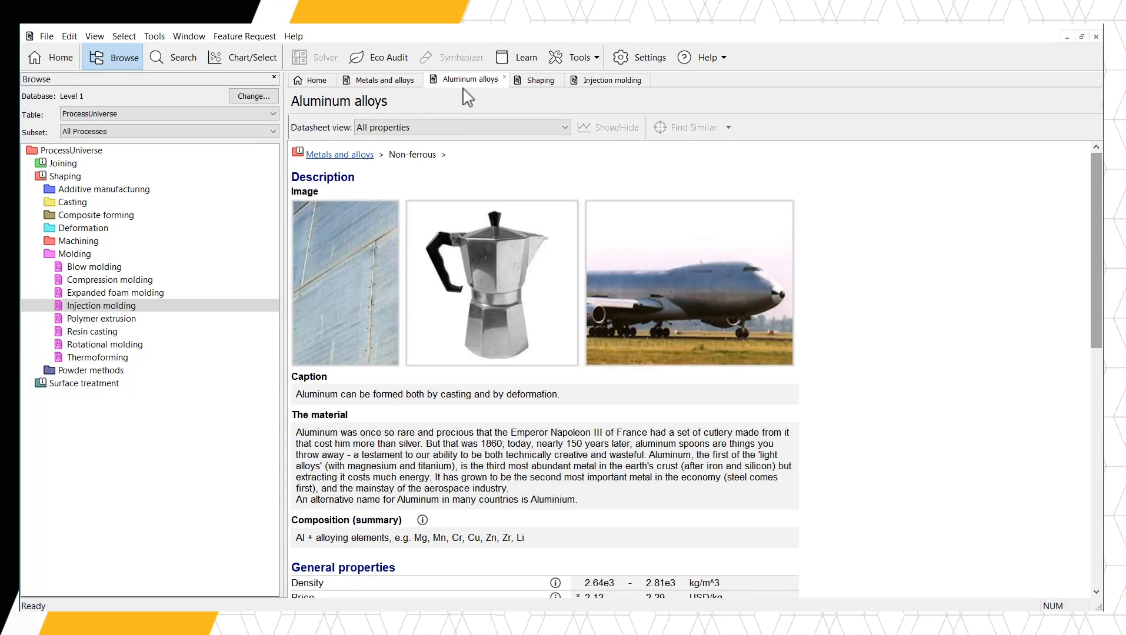
{"action": "mouse_move", "coordinate": [1099, 287]}
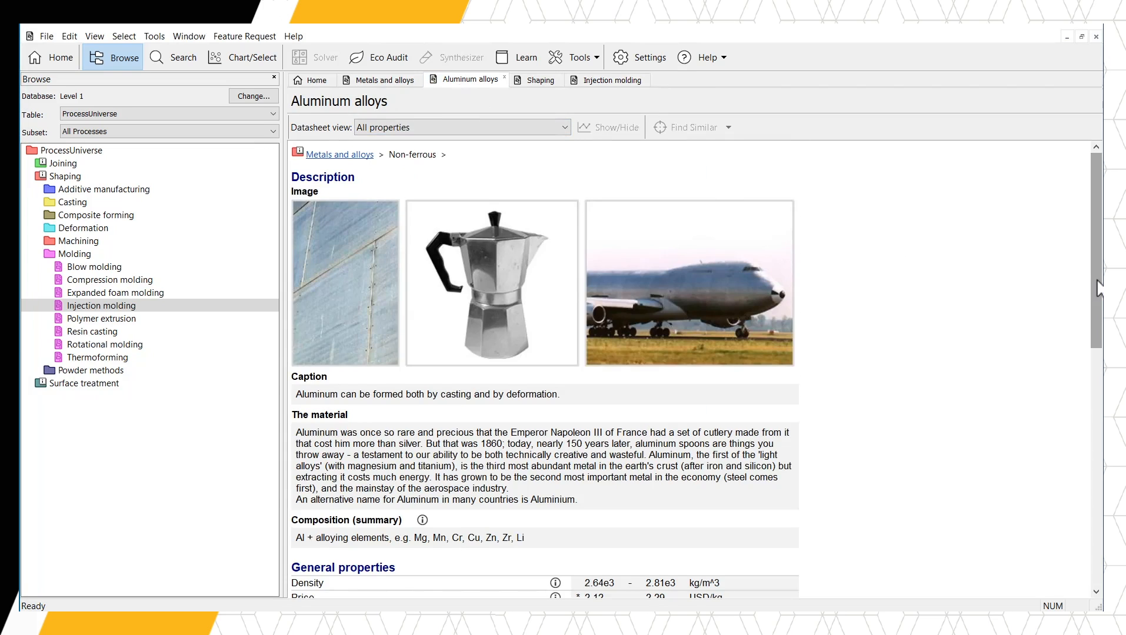
{"action": "scroll", "scroll_direction": "down", "scroll_amount": 3}
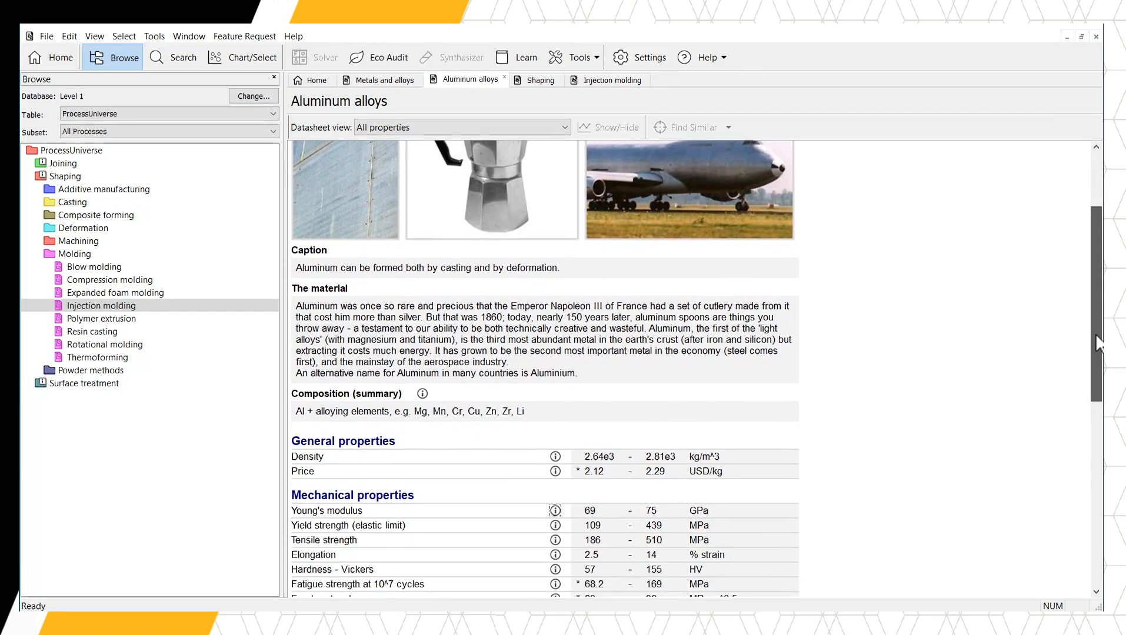
{"action": "scroll", "scroll_direction": "down", "scroll_amount": 3}
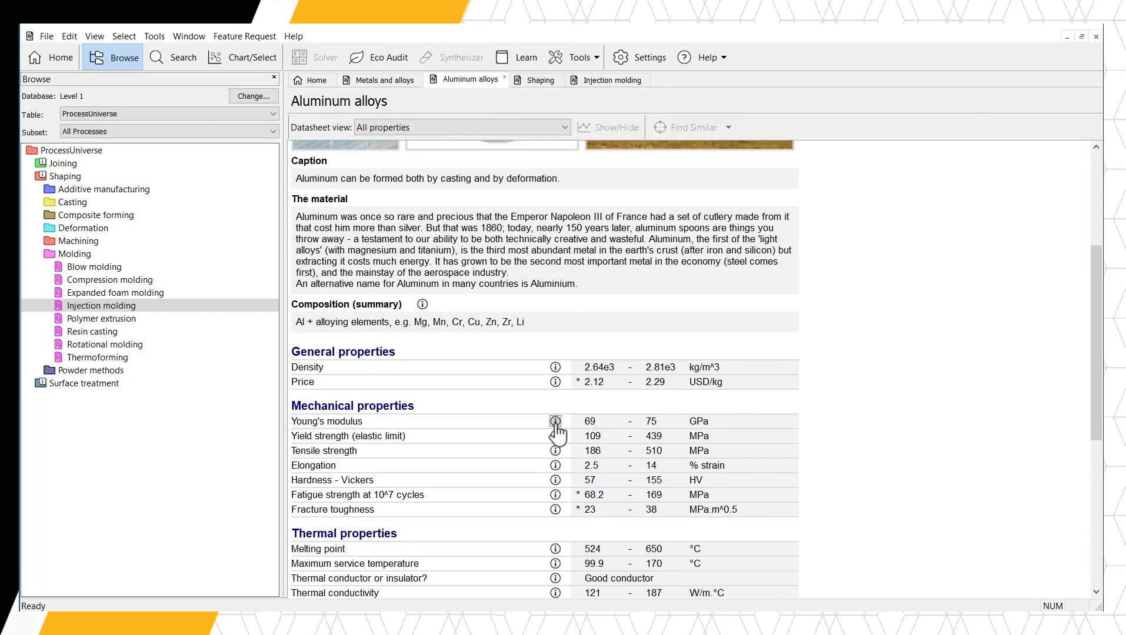
- Open the Young's modulus Science Note and read it to the further-reading list
{"action": "left_click", "coordinate": [556, 421]}
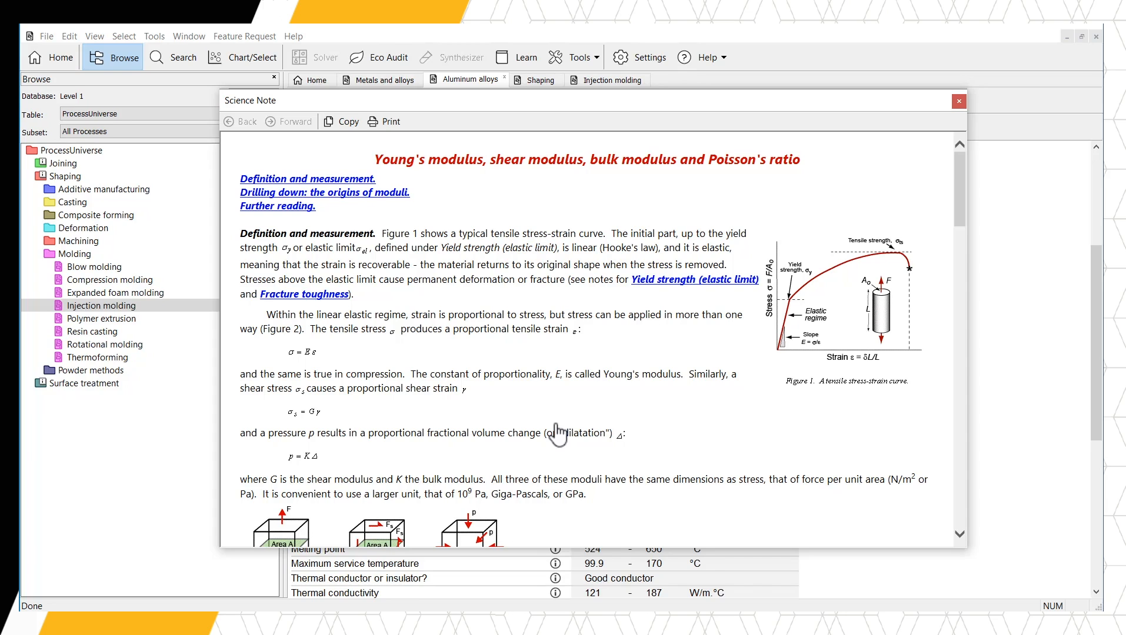
{"action": "mouse_move", "coordinate": [961, 203]}
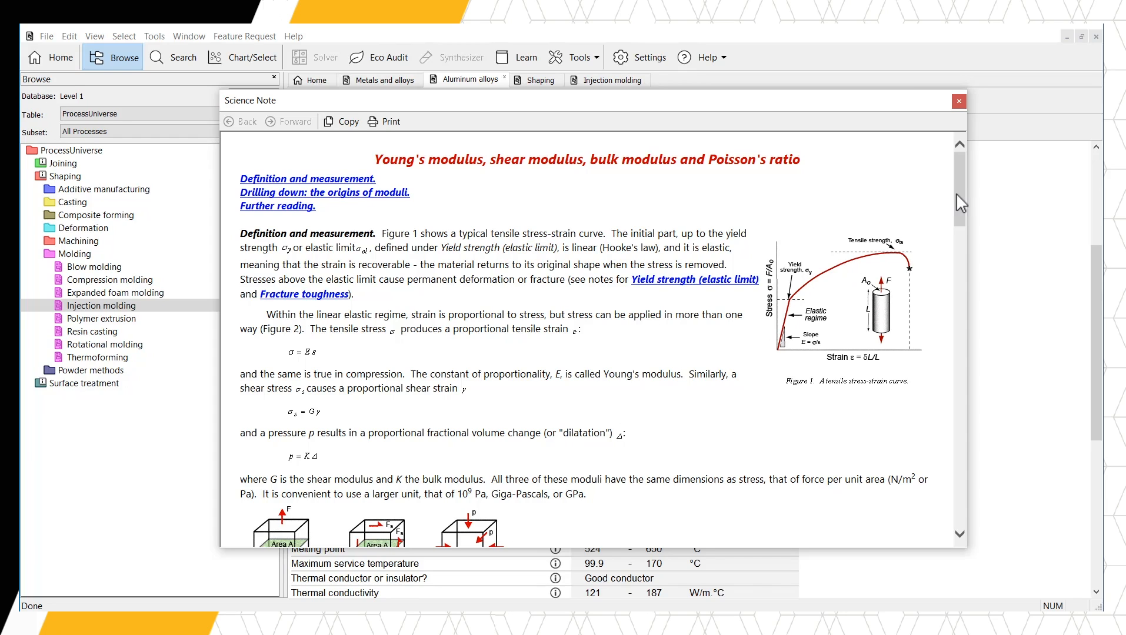
{"action": "scroll", "scroll_direction": "down", "scroll_amount": 3}
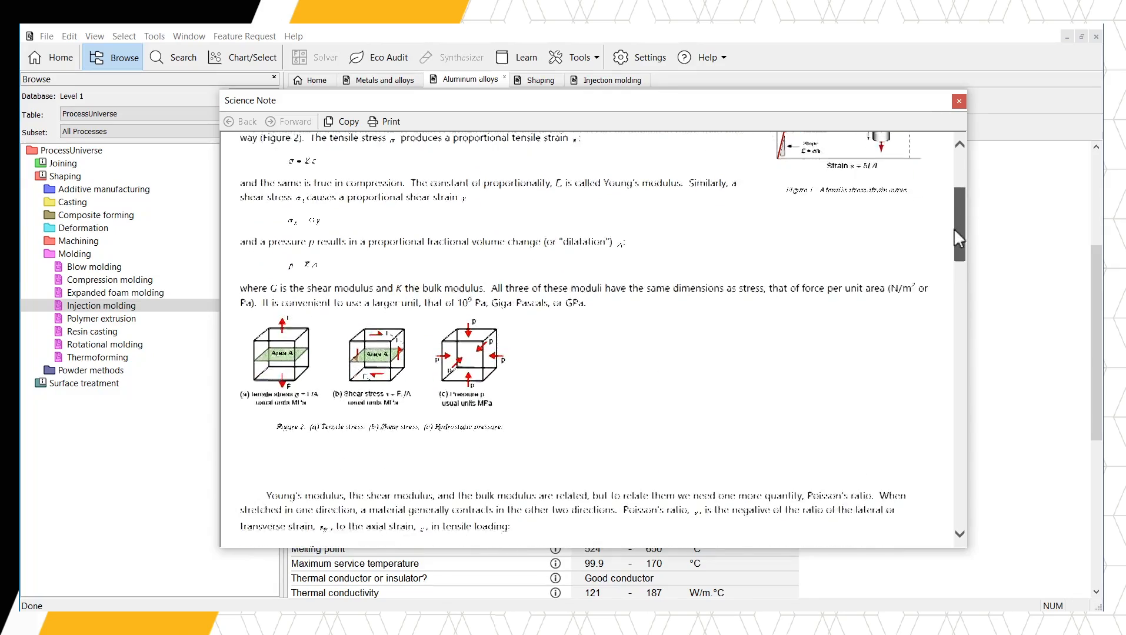
{"action": "scroll", "scroll_direction": "down", "scroll_amount": 3}
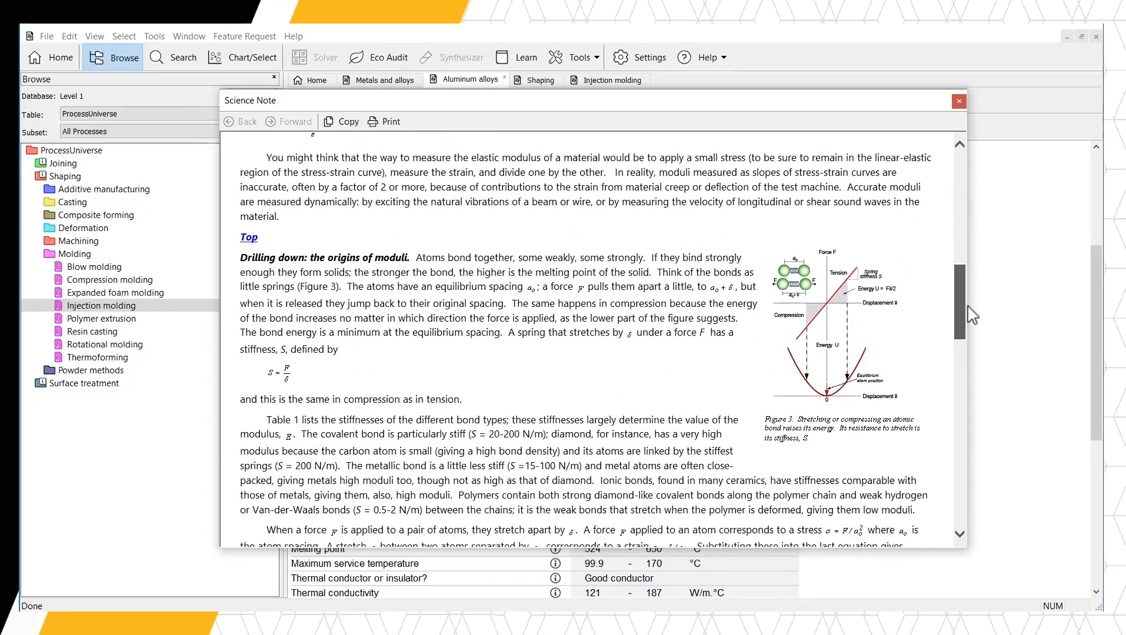
{"action": "scroll", "scroll_direction": "down", "scroll_amount": 3}
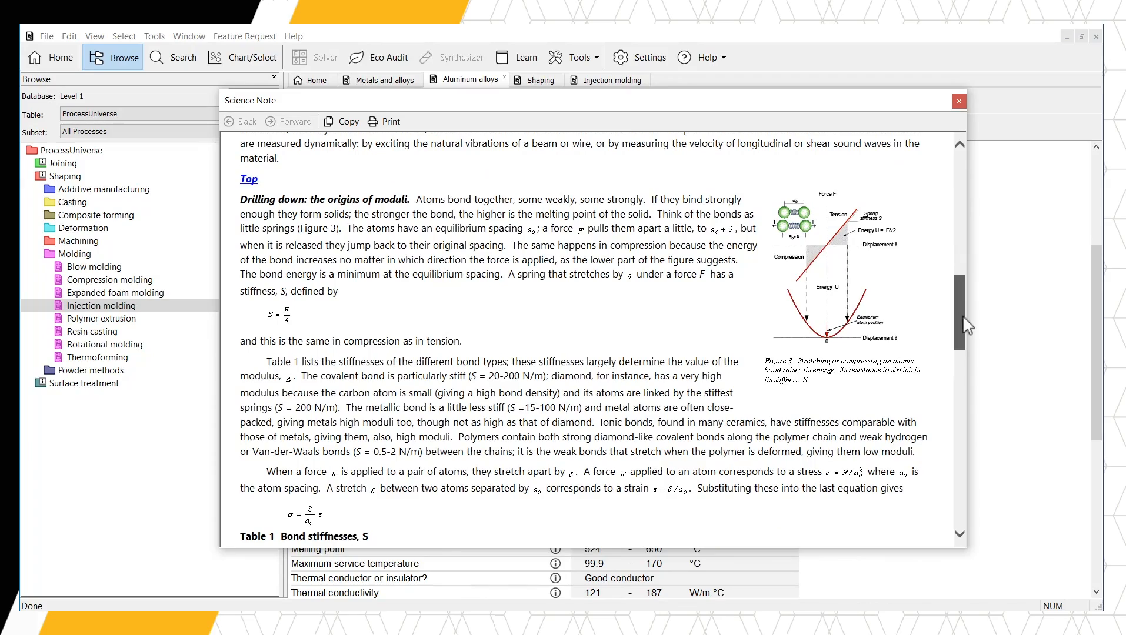
{"action": "scroll", "scroll_direction": "down", "scroll_amount": 3}
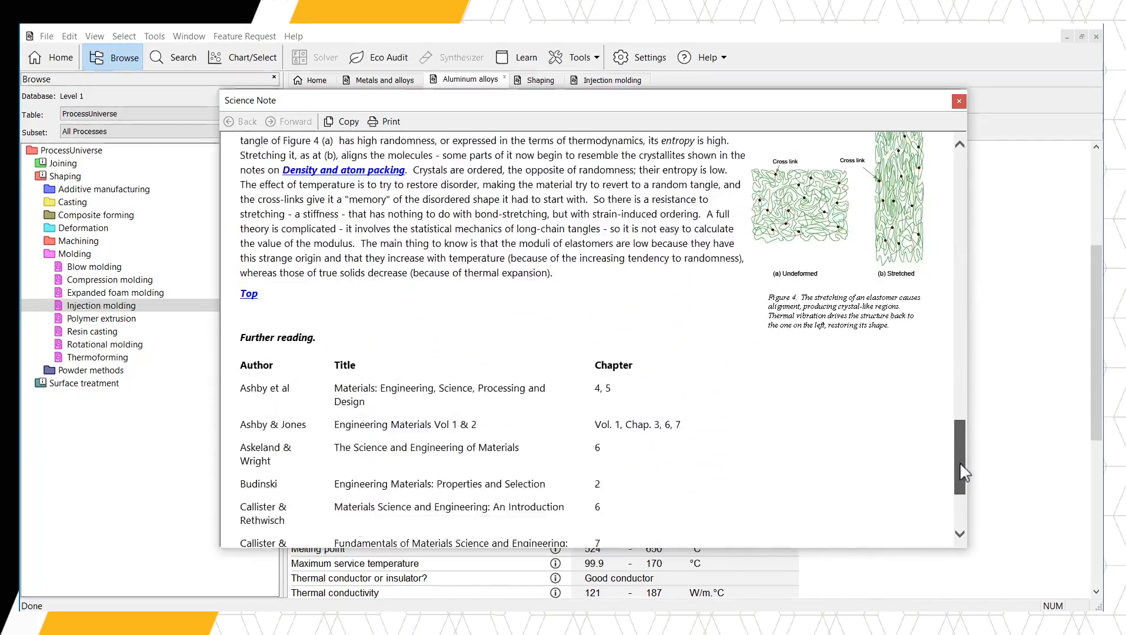
{"action": "scroll", "scroll_direction": "down", "scroll_amount": 3}
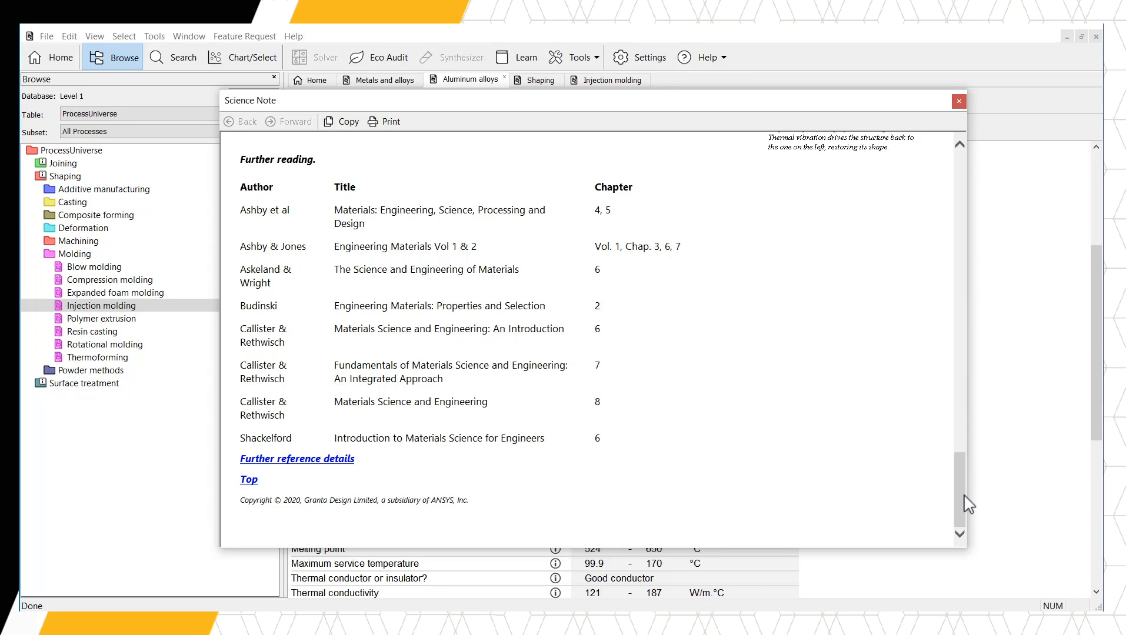